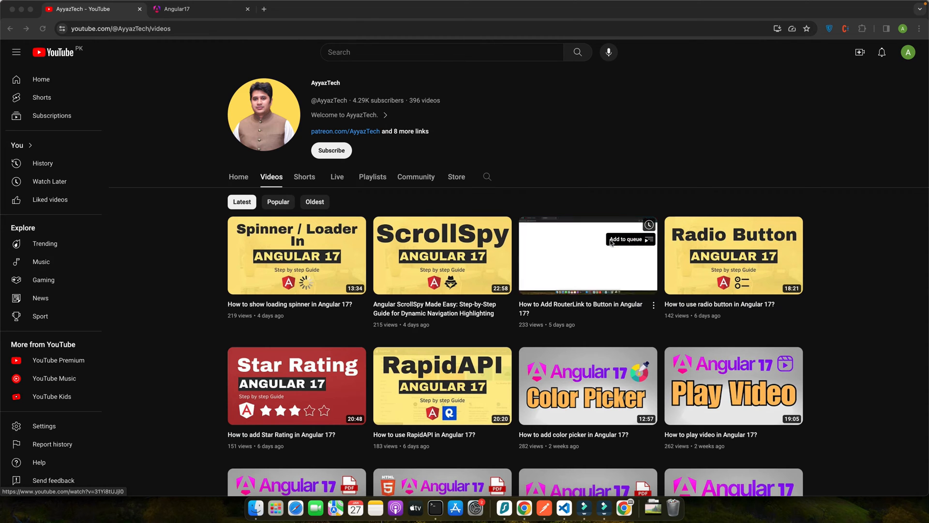
mouse_move(611, 243)
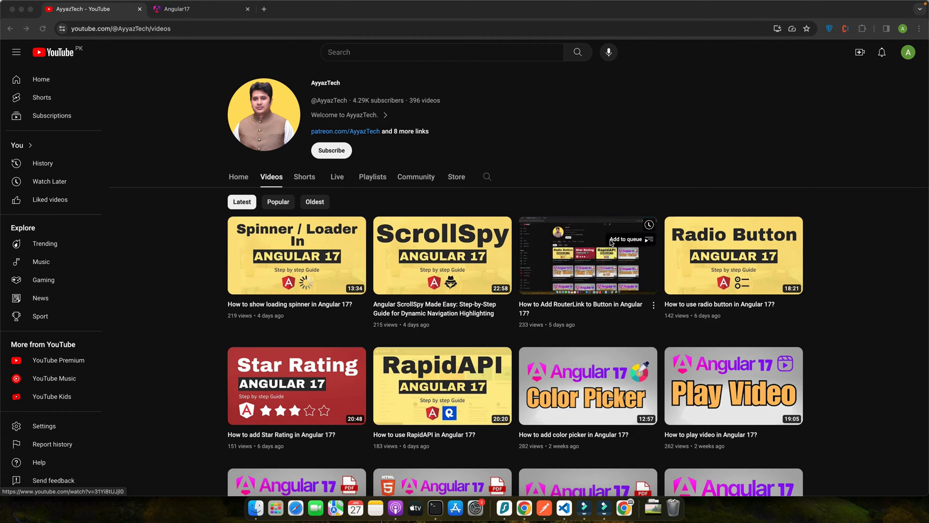
mouse_move(611, 243)
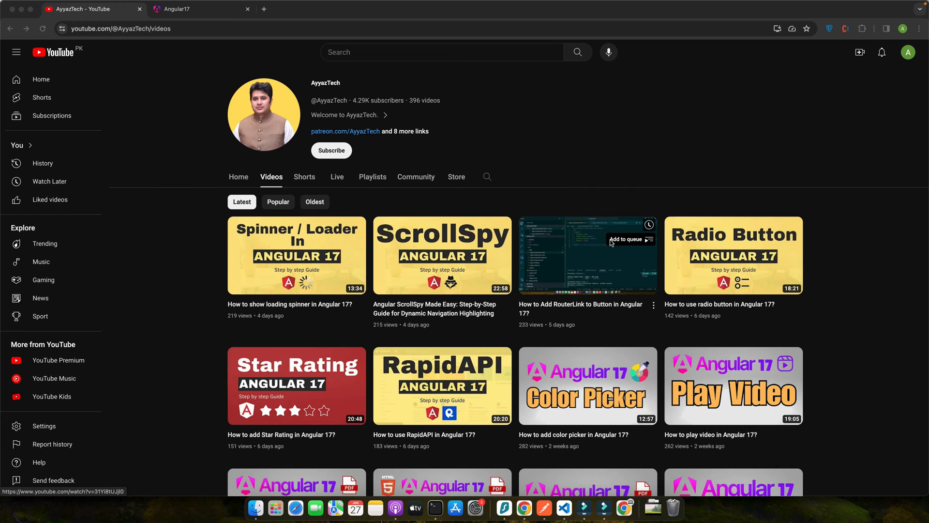
mouse_move(588, 255)
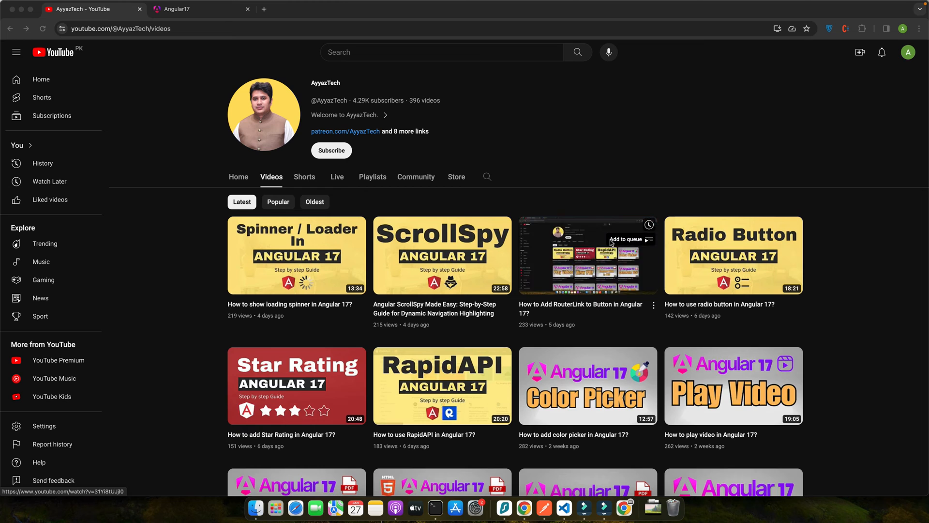
mouse_move(610, 244)
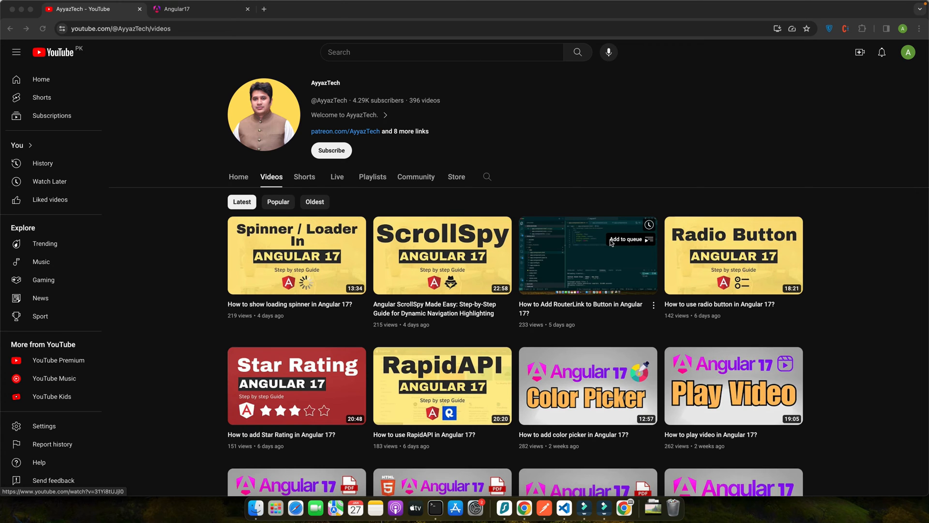
mouse_move(586, 475)
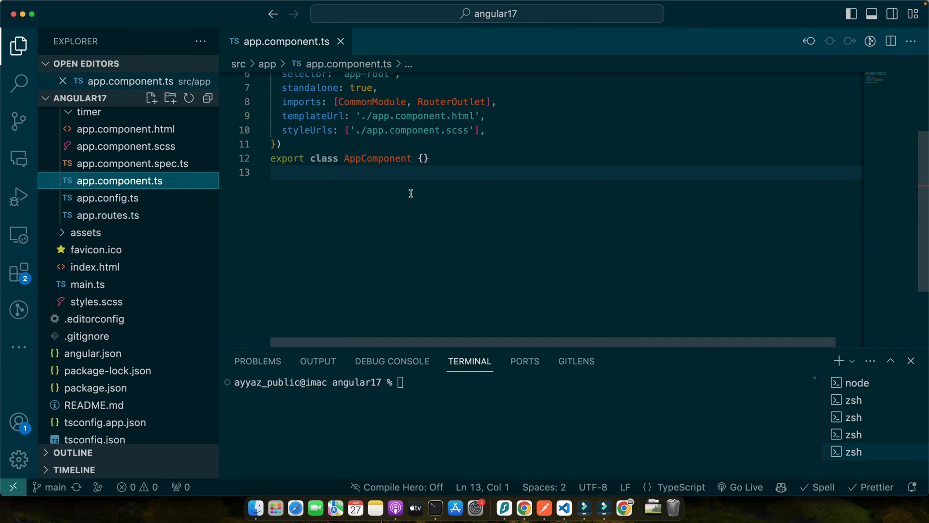
Expand form>label>input in the template with a checkbox labelled 'Agree to terms & Conditions'
click(125, 129)
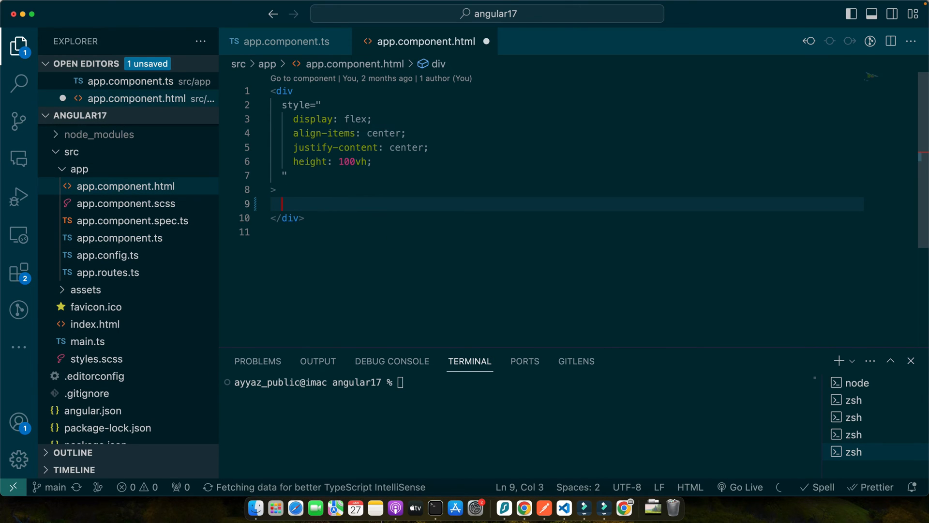
text(form)
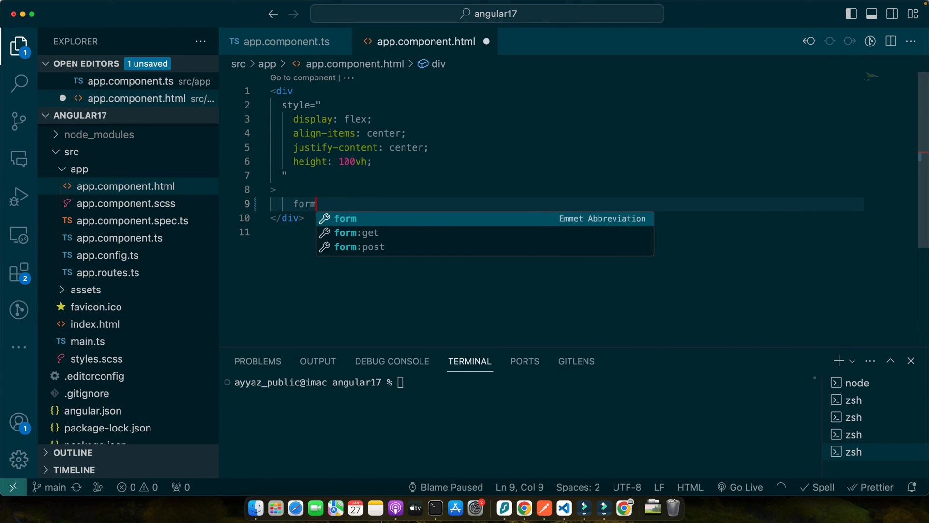
text(>label>)
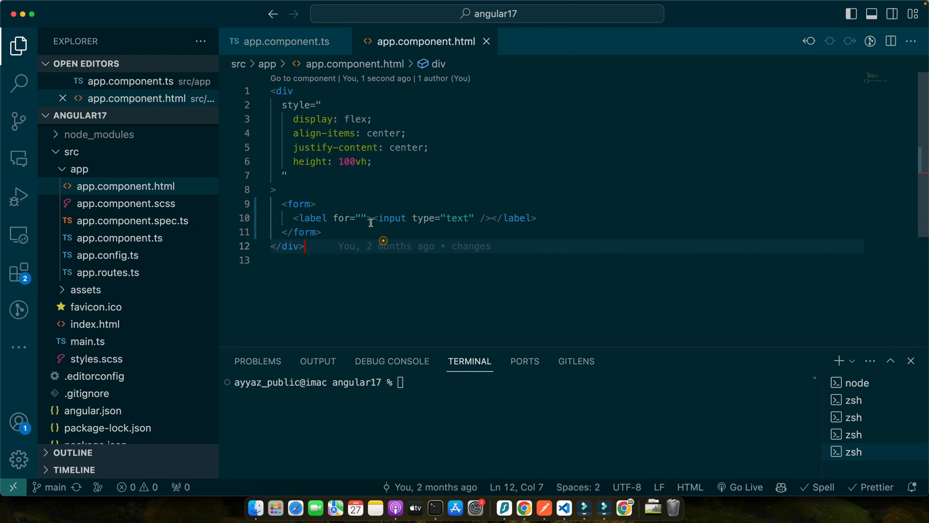
text(')
key(Enter)
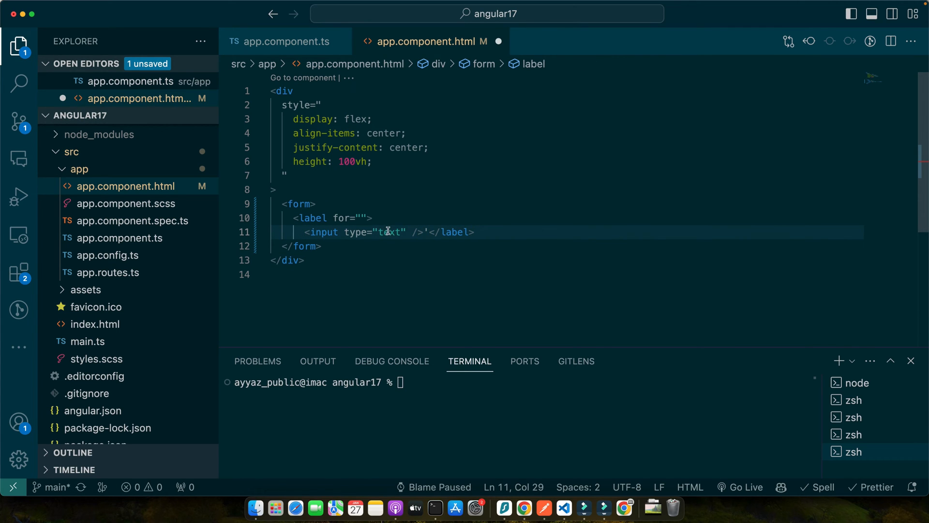
text(ce)
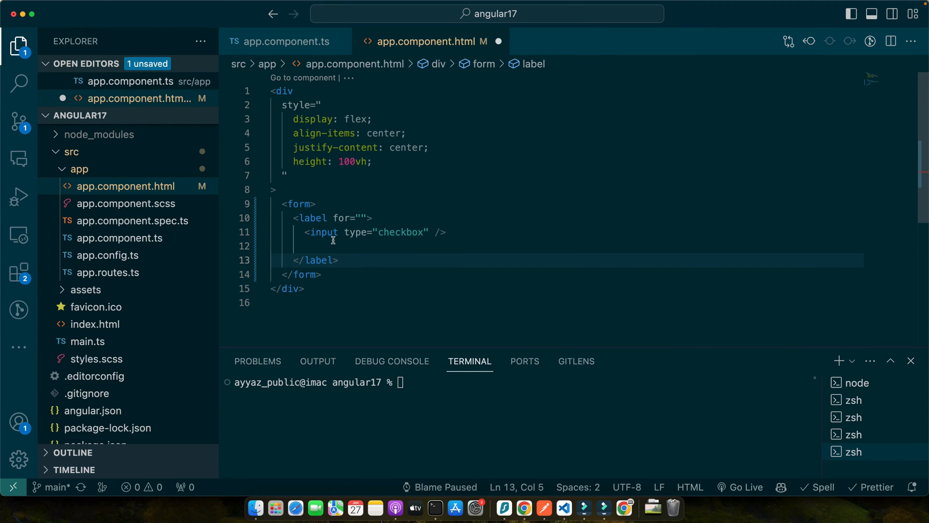
text(Agree to terms)
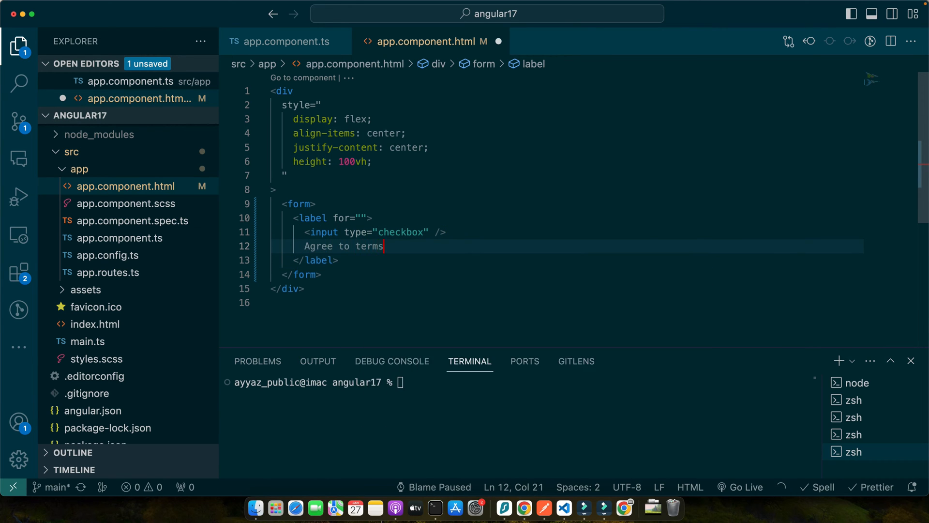
text(& Conditions)
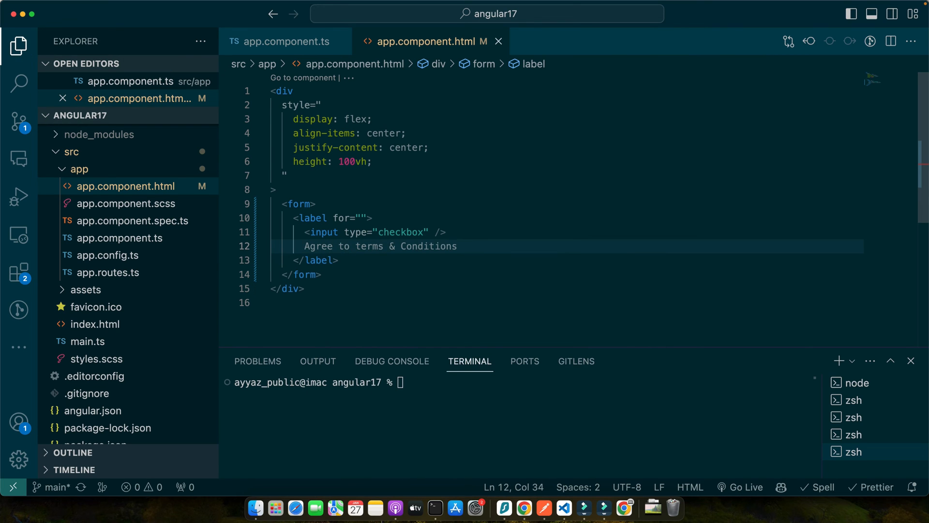
click(120, 238)
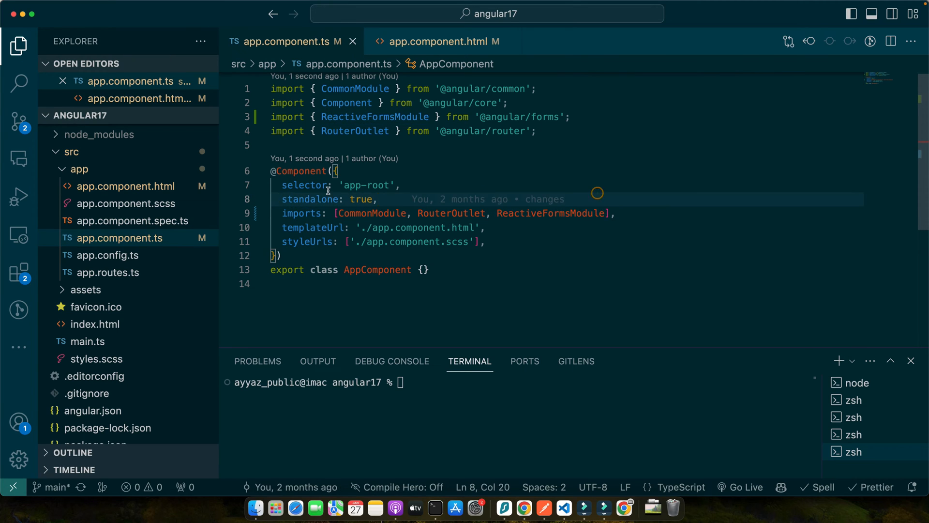
mouse_move(305, 200)
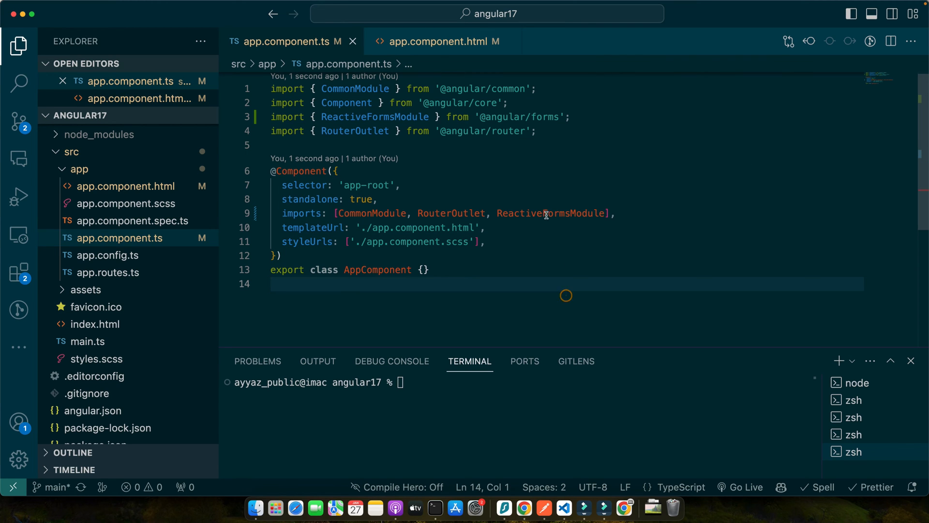
double_click(548, 213)
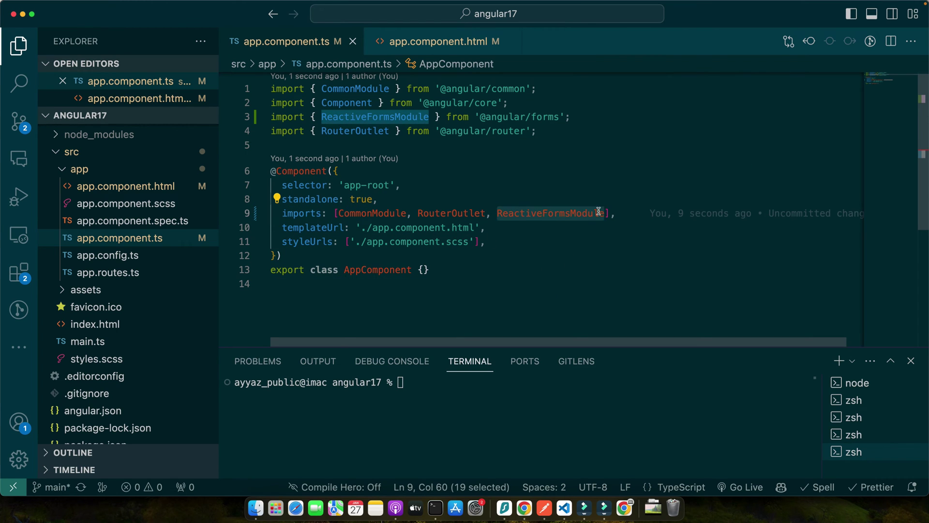
click(426, 270)
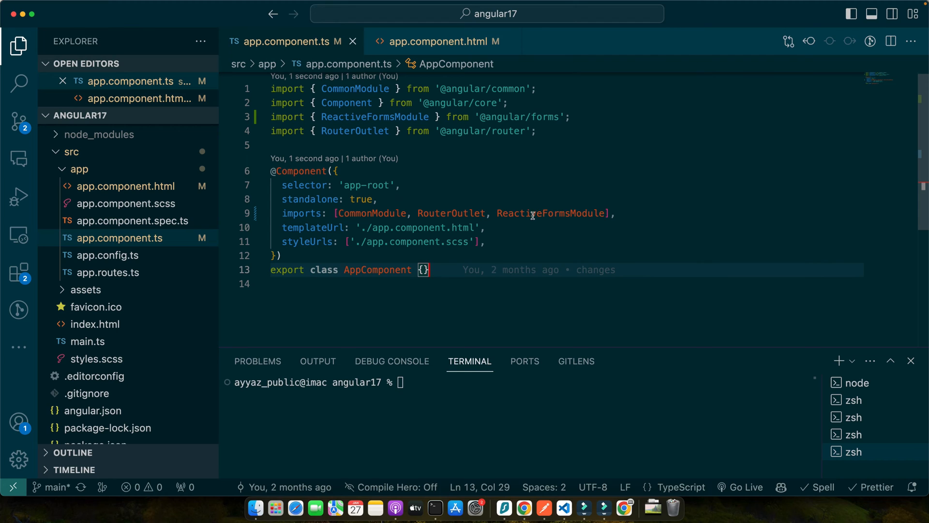
double_click(551, 213)
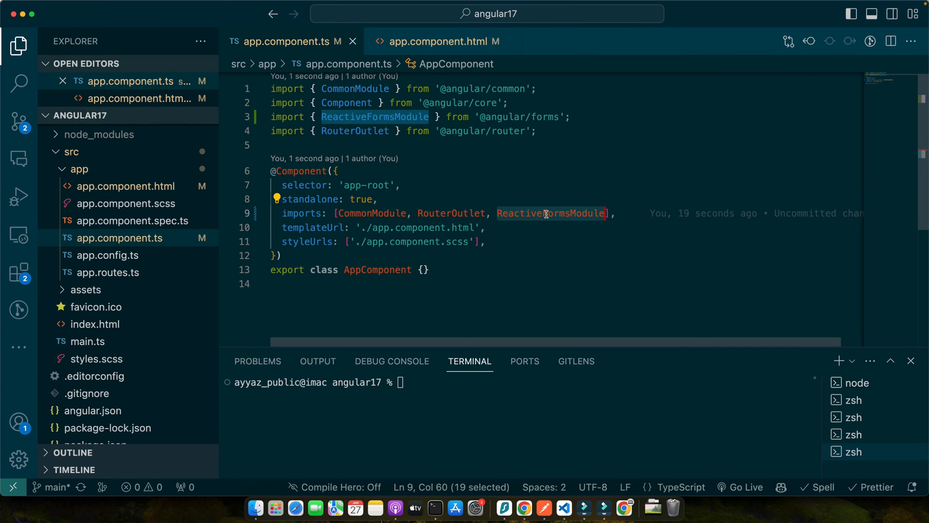
mouse_move(534, 241)
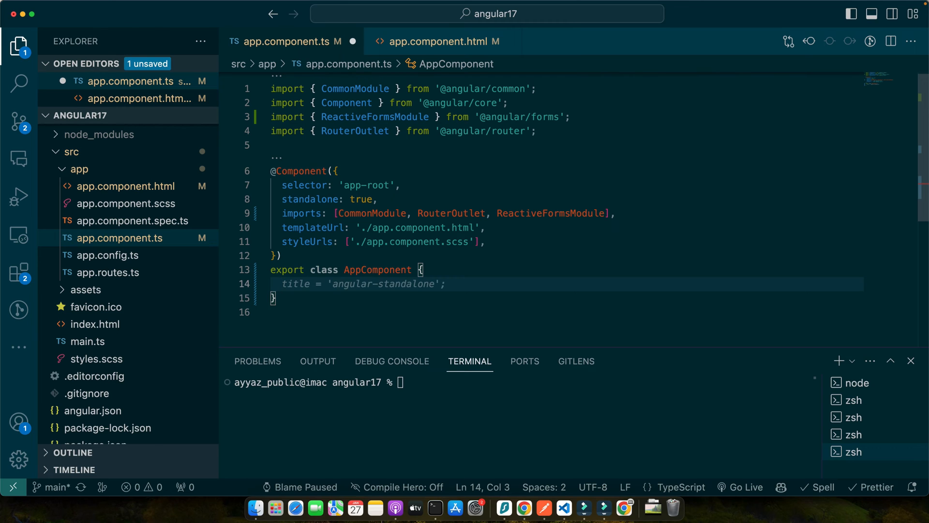
Declare feedbackForm = new FormGroup({ termsAccepted: new FormControl(false) }) in AppComponent
text(feedbackForm = n)
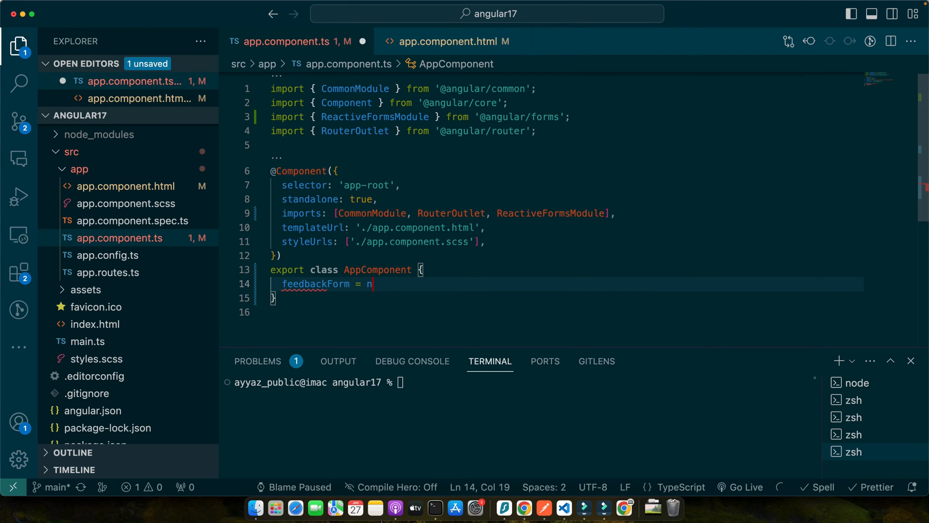
text(new FormGroup({});)
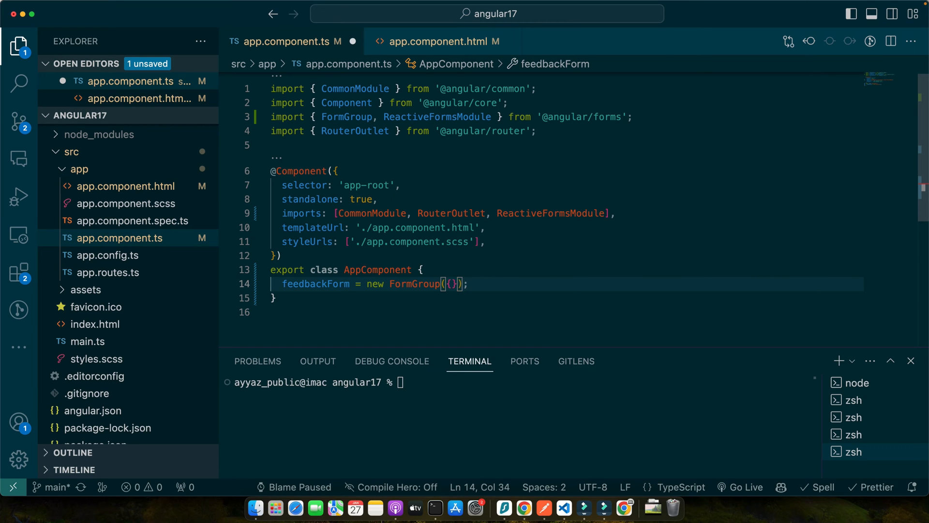
text(termsa)
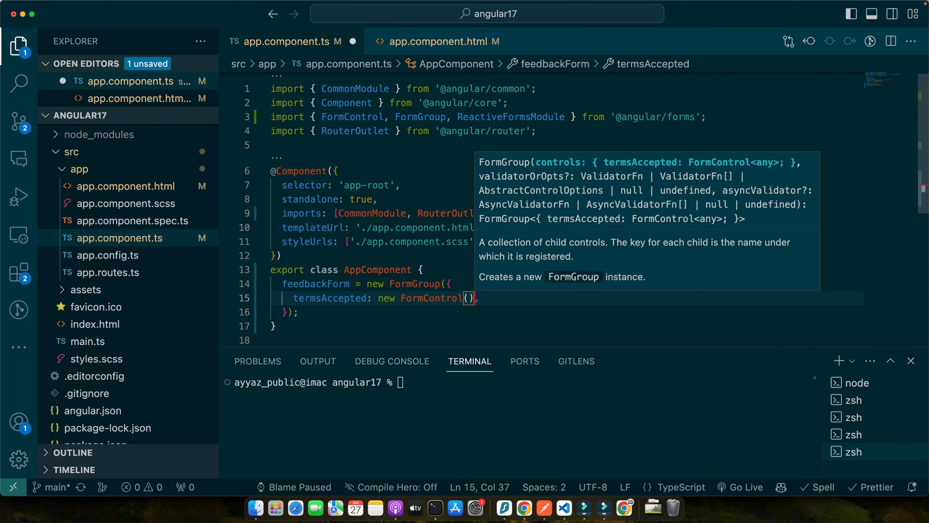
text(false)
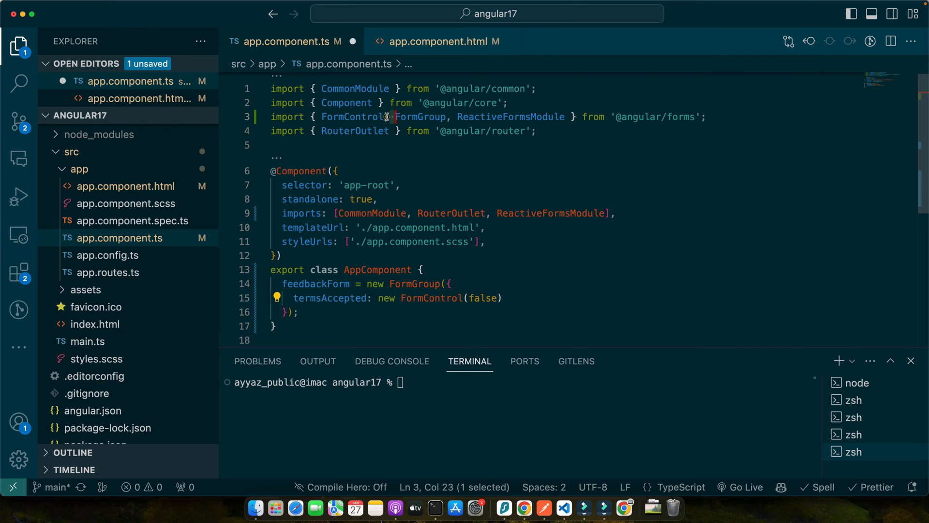
click(442, 41)
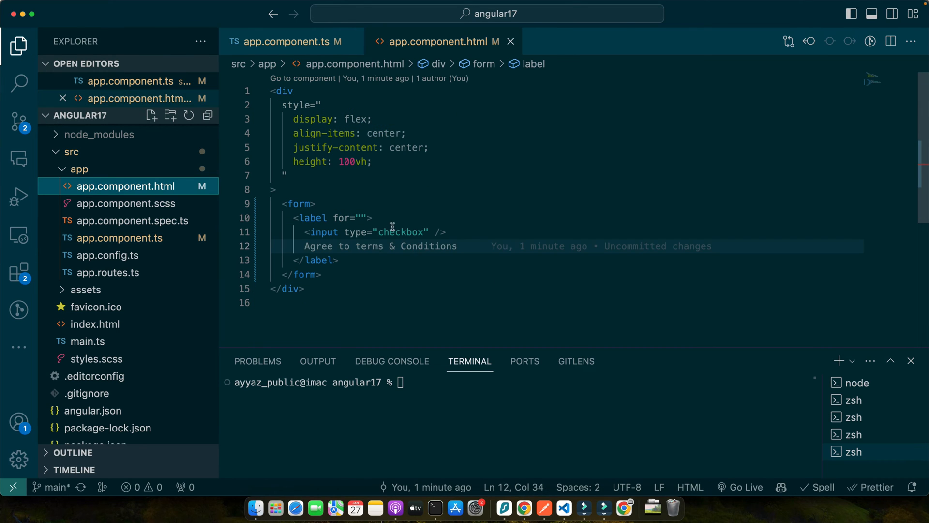
Add [formGroup]="feedbackForm" to the form and formControlName="termsAccepted" to the checkbox
text(formGroup]=")
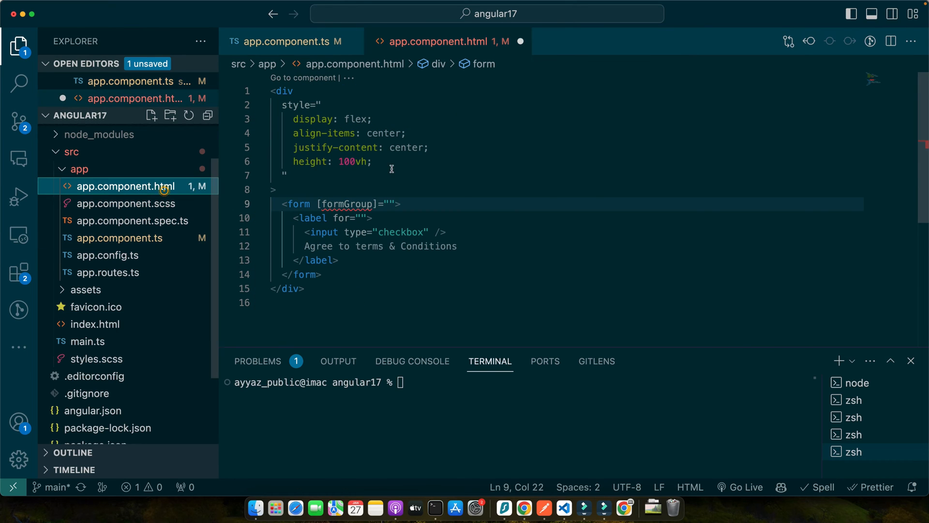
text(feedbackForm)
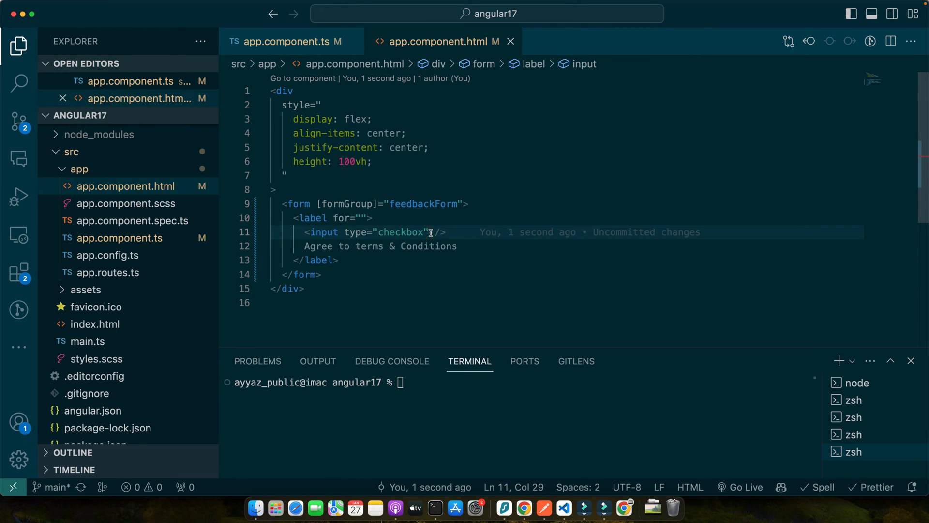
text(formCon)
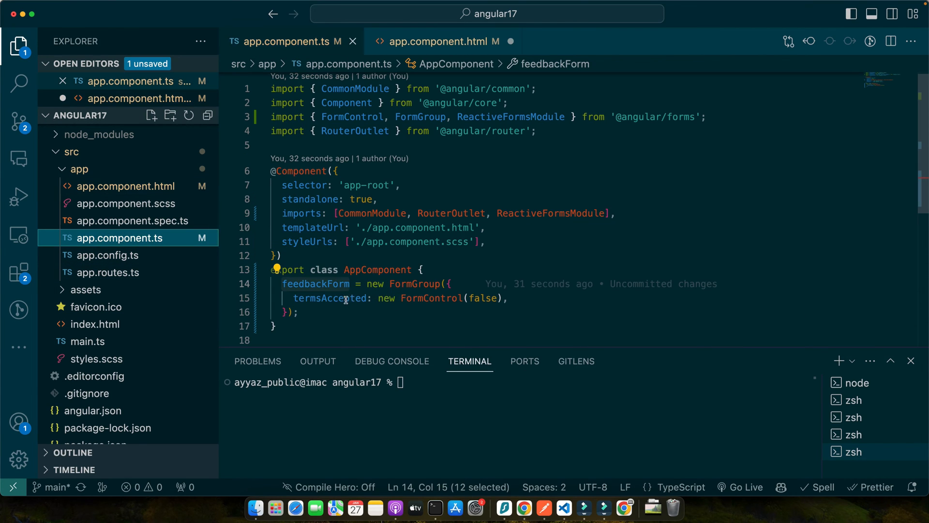
click(125, 186)
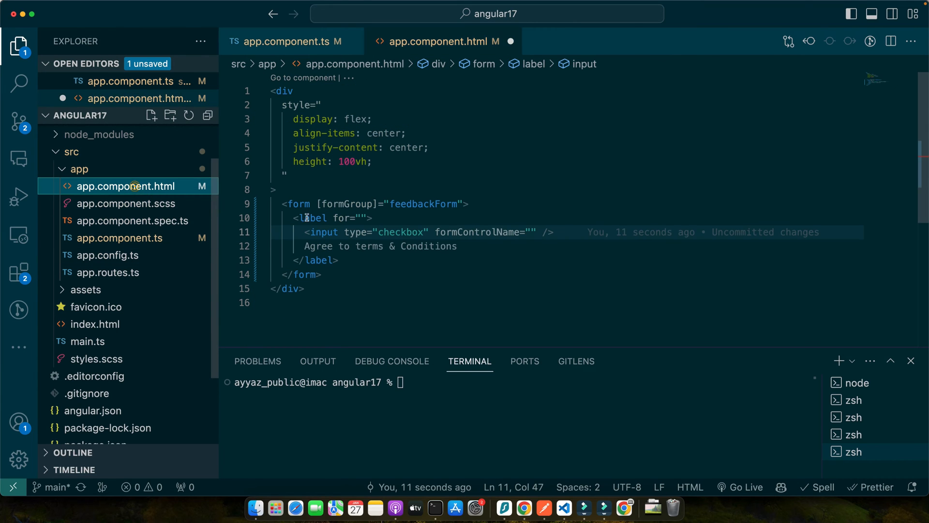
text(TermsAccepted)
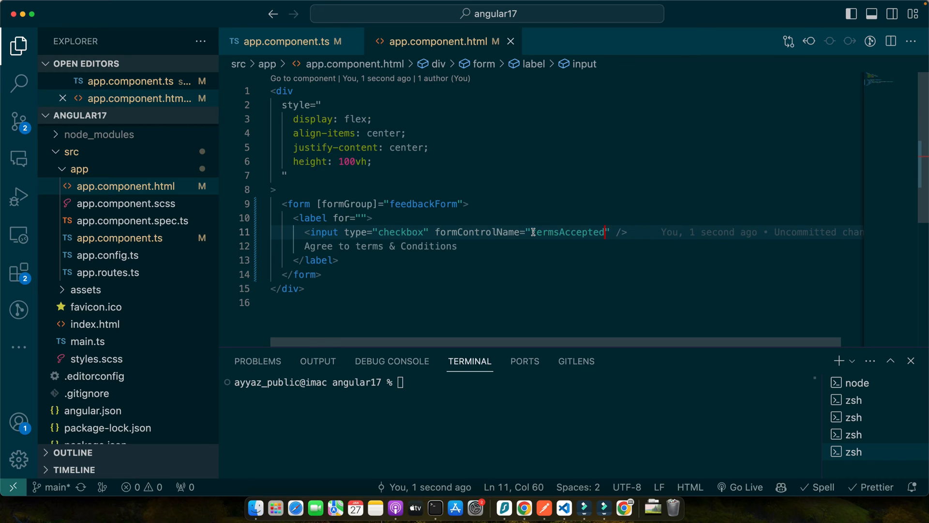
click(122, 238)
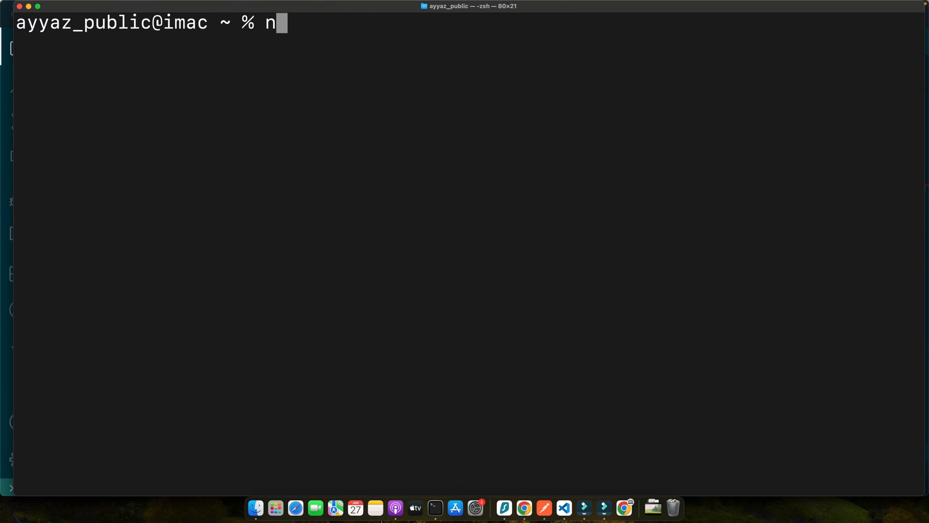
text(pm install -)
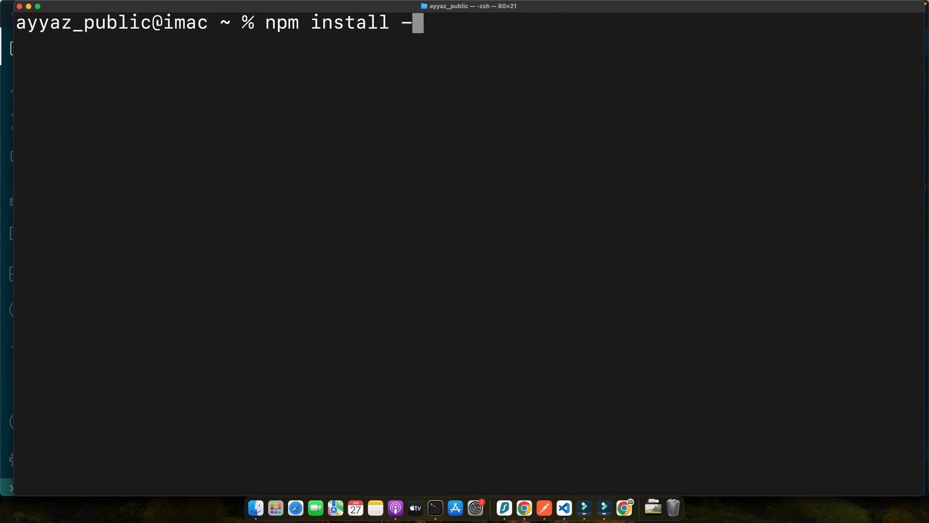
text(g @angular/cli)
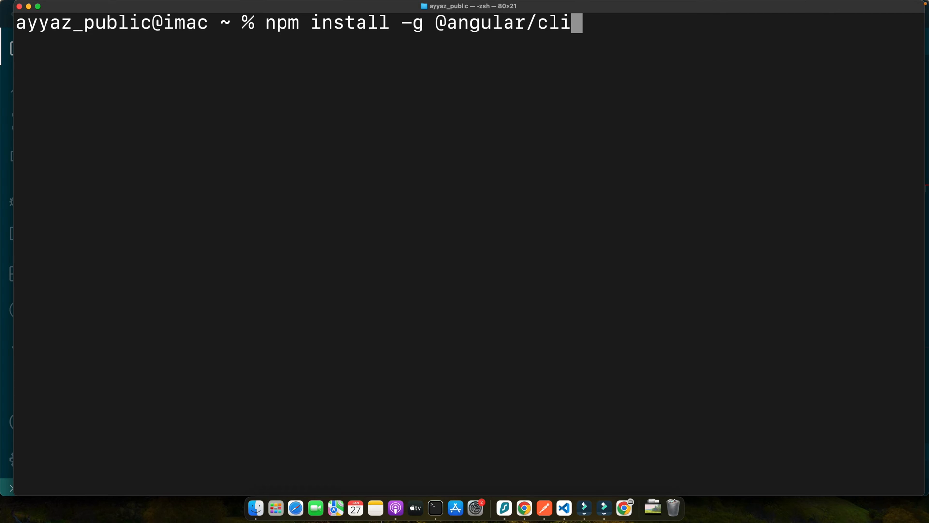
key(backspace)
text(ng new projec)
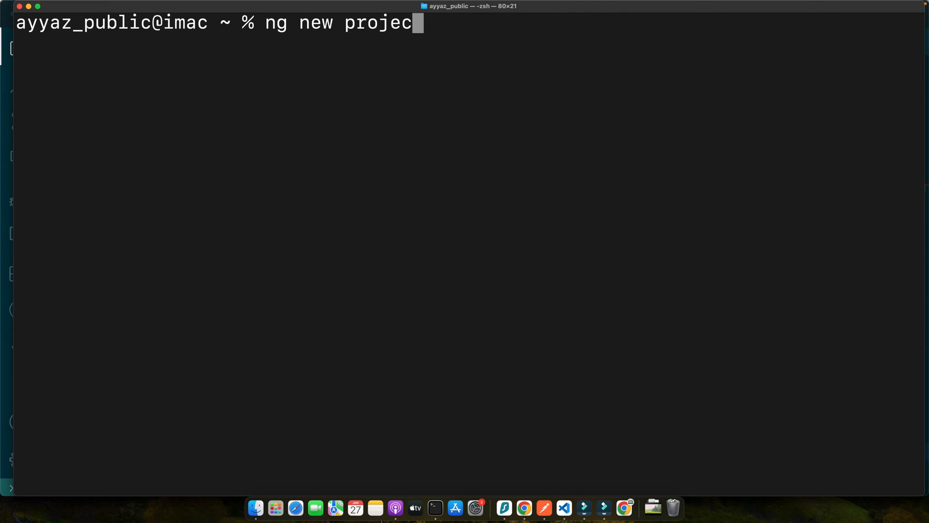
text(t-name)
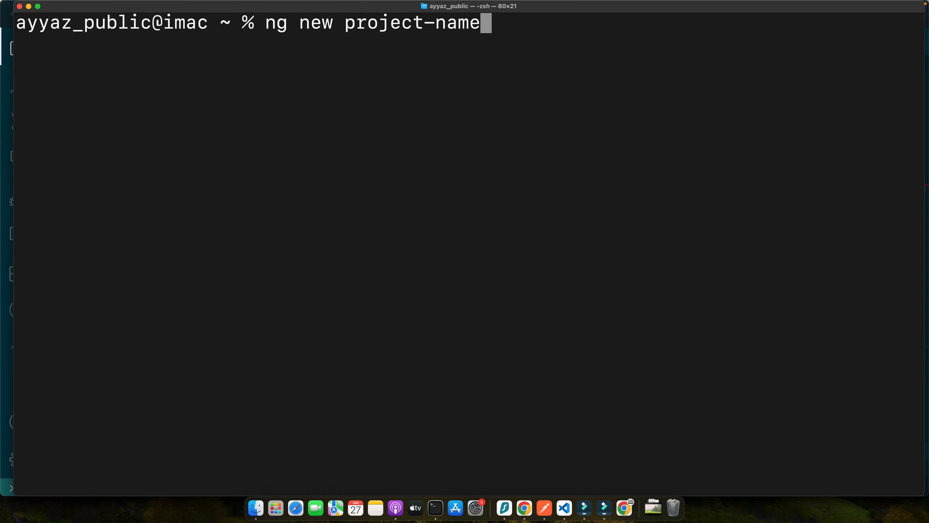
key(Backspace)
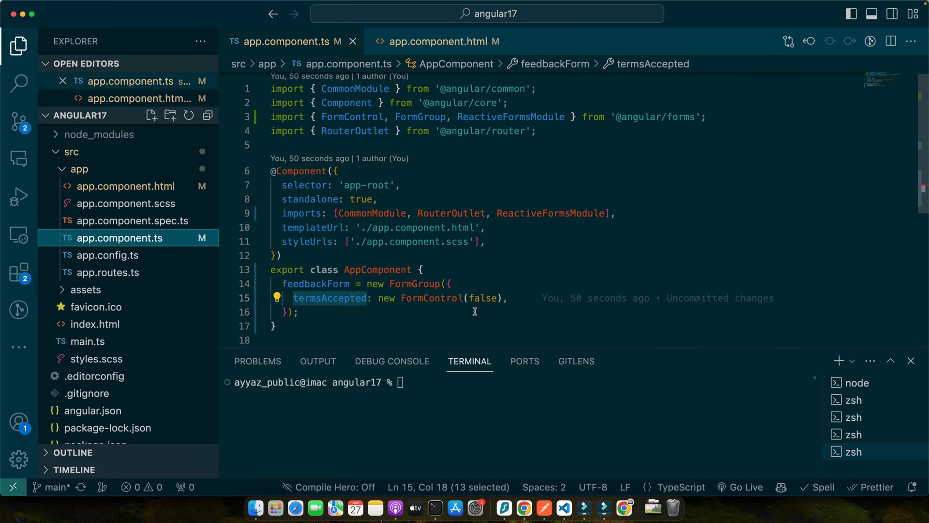
mouse_move(527, 224)
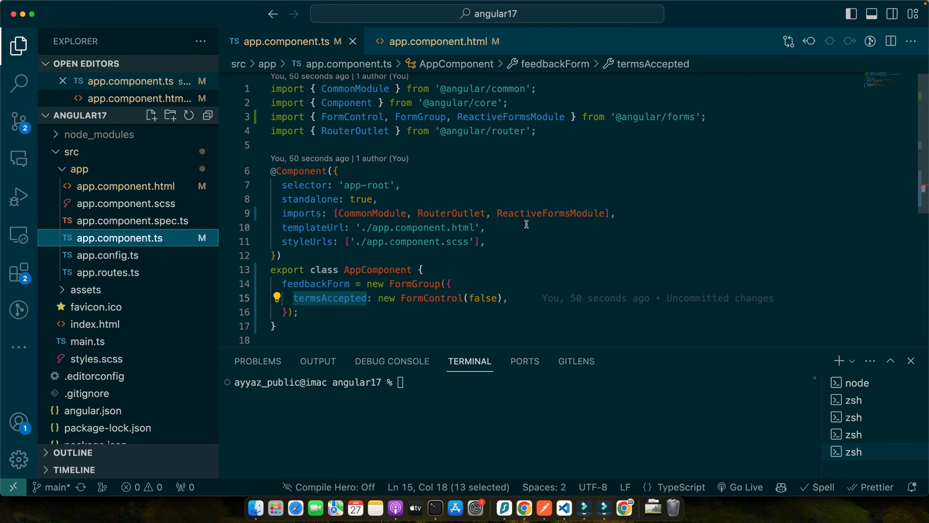
mouse_move(654, 336)
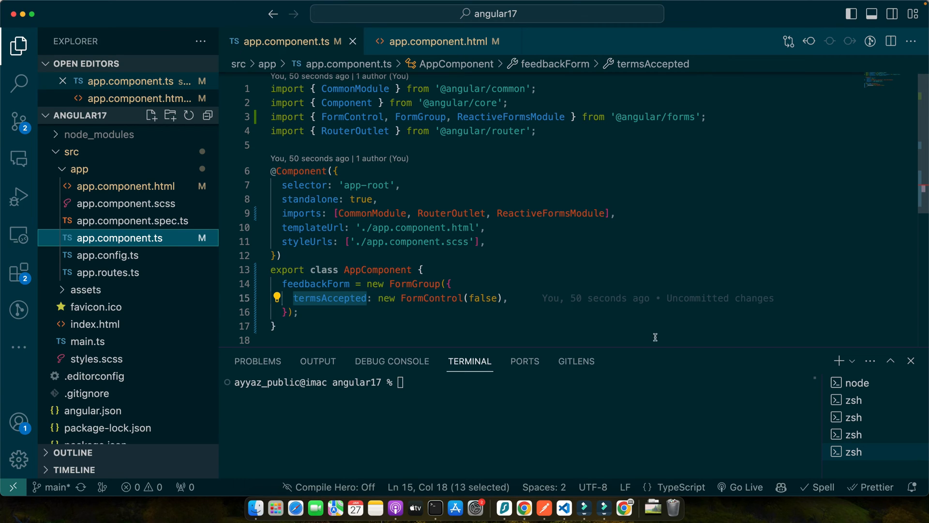
click(273, 326)
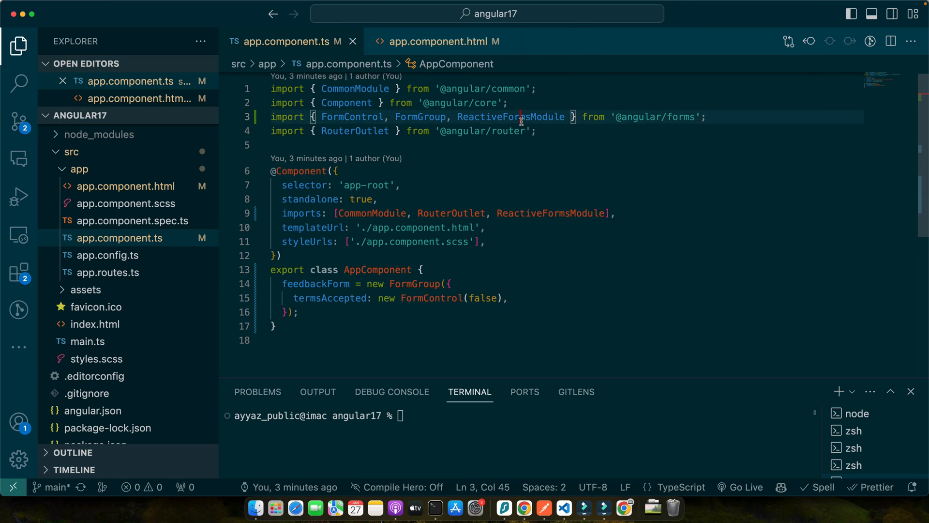
double_click(511, 117)
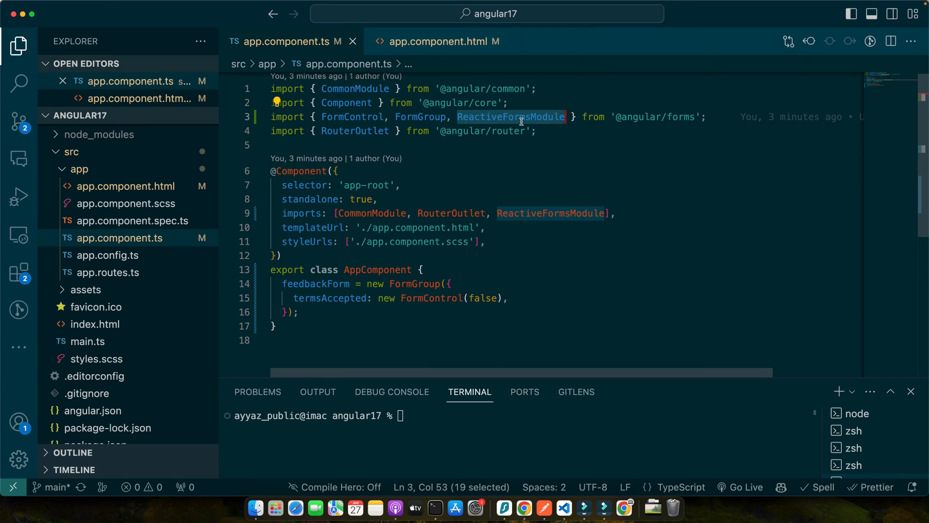
click(441, 42)
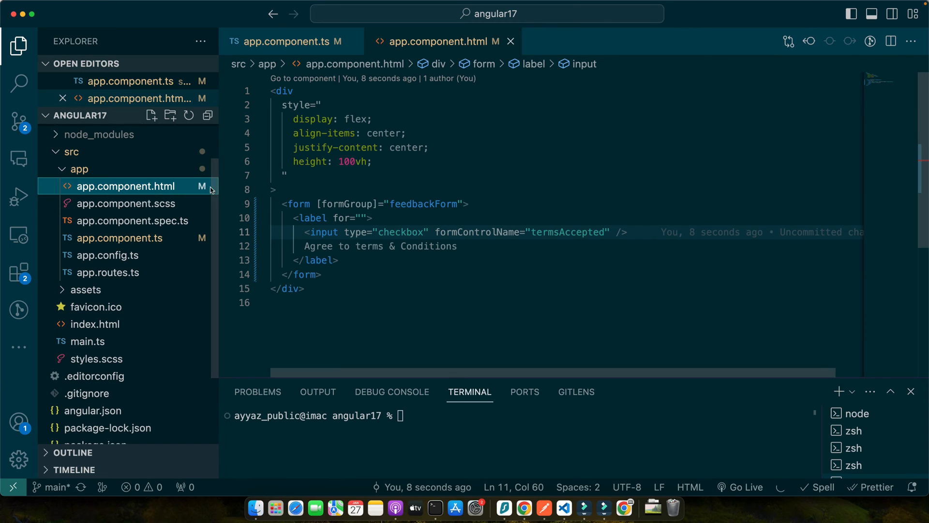
mouse_move(271, 200)
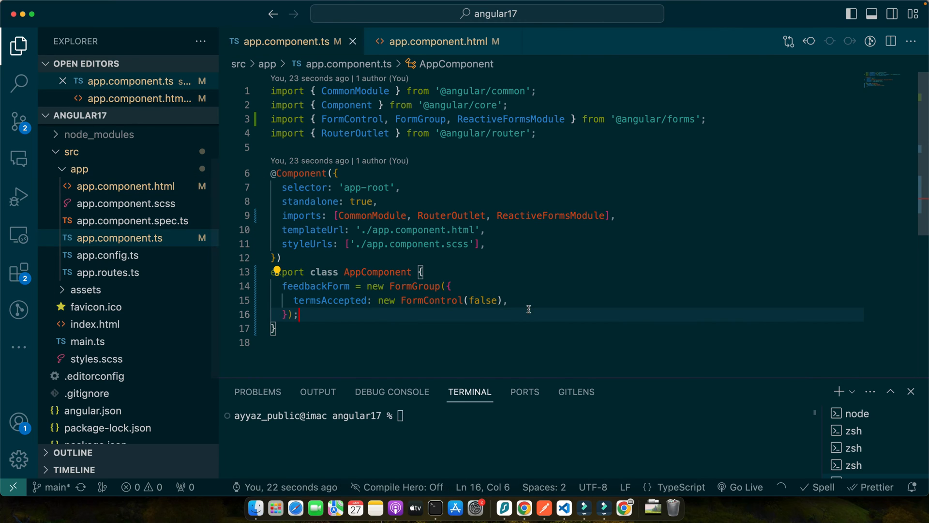
Rename the termsAccepted control to subscribedNewsLetter in the component class
double_click(329, 300)
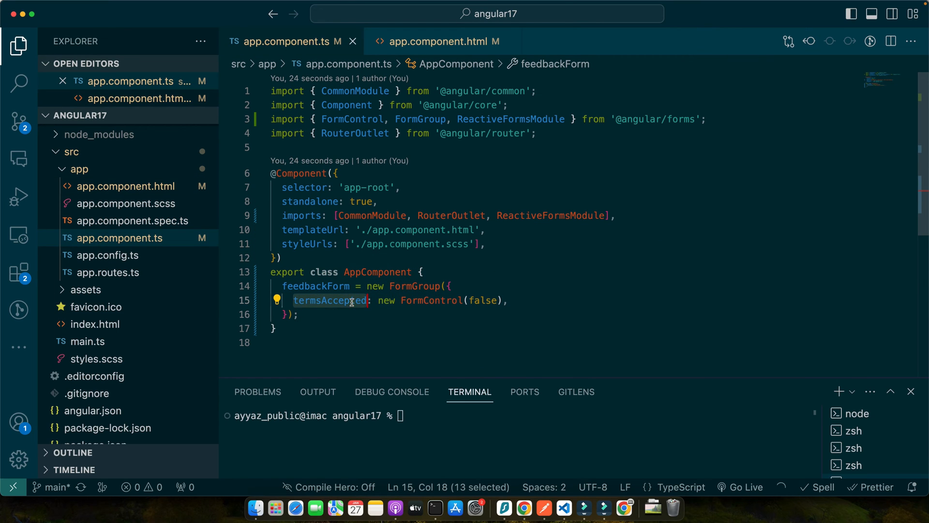
text(subscribedNewsLet)
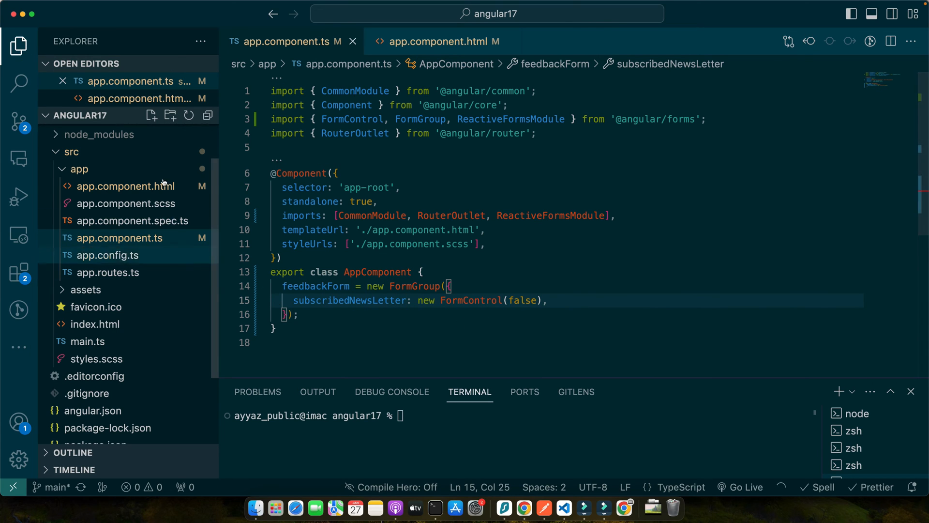
double_click(349, 300)
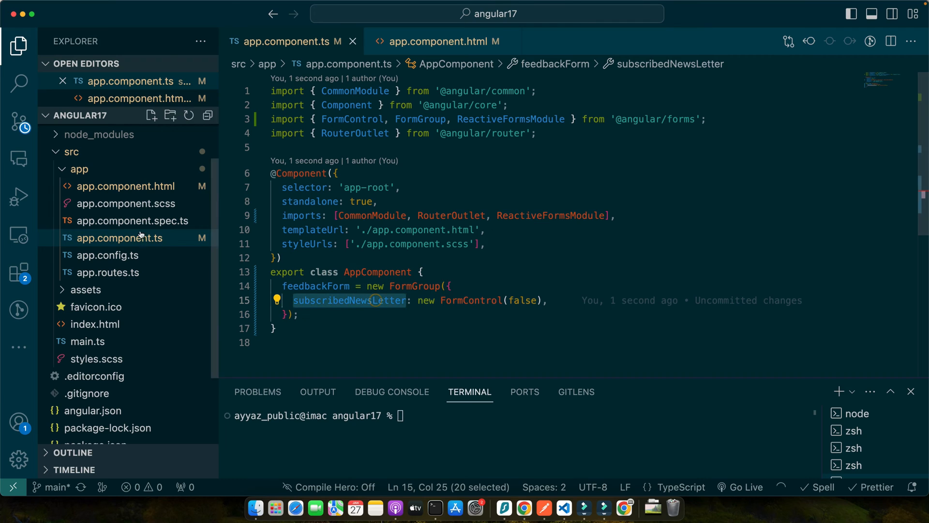
Update the template's formControlName and relabel the checkbox 'Subscribe to our newsletter', then save
click(441, 42)
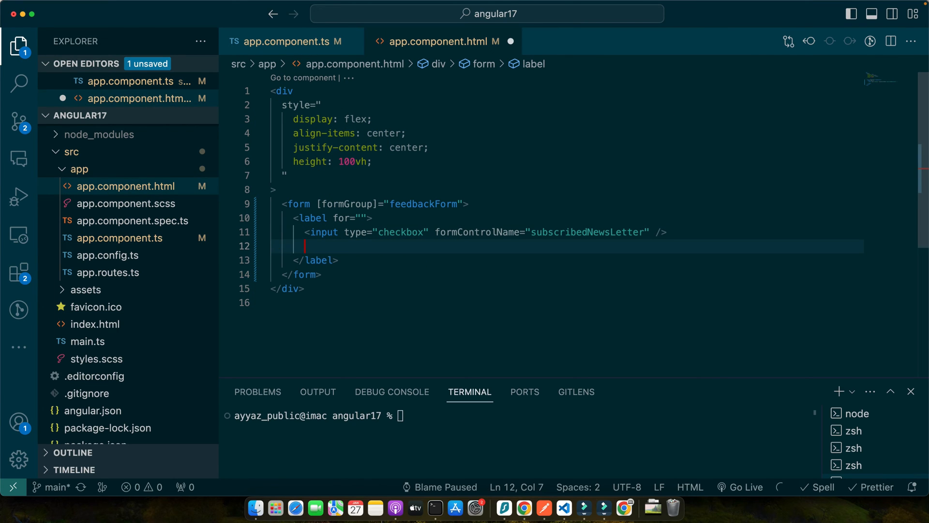
text(Subscribe to our newsletter)
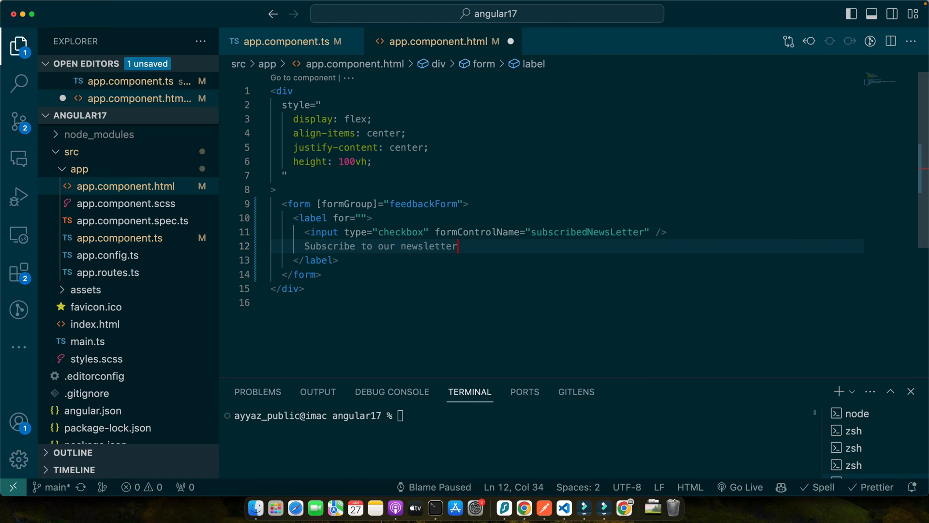
click(623, 508)
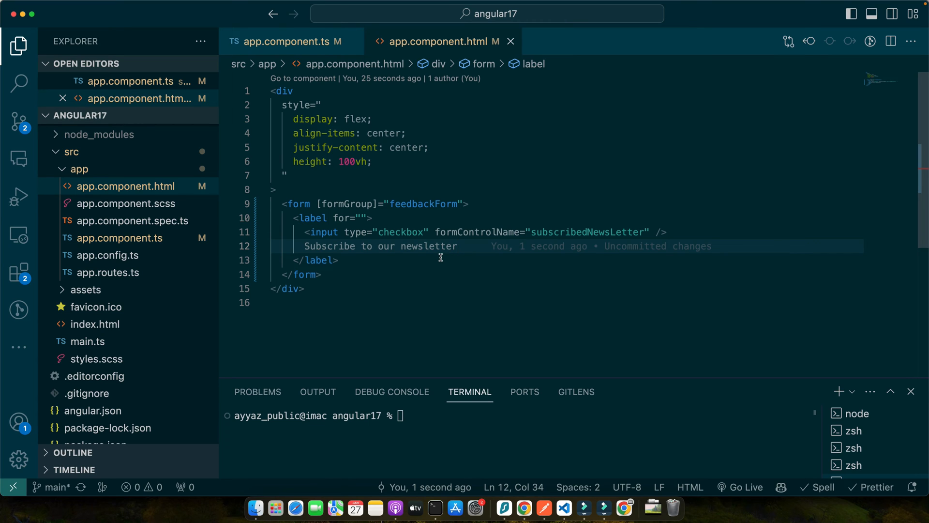
Insert a blank line inside the form after the newsletter checkbox label
click(125, 238)
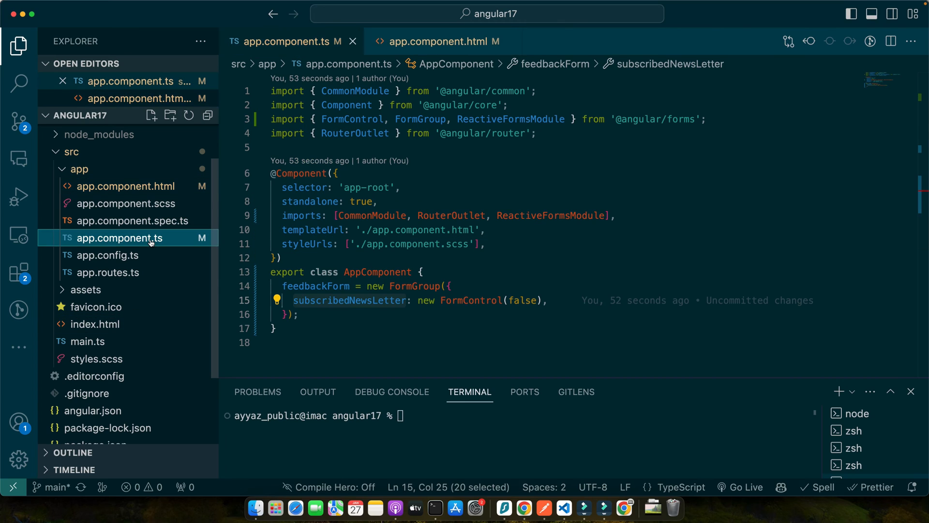
mouse_move(461, 277)
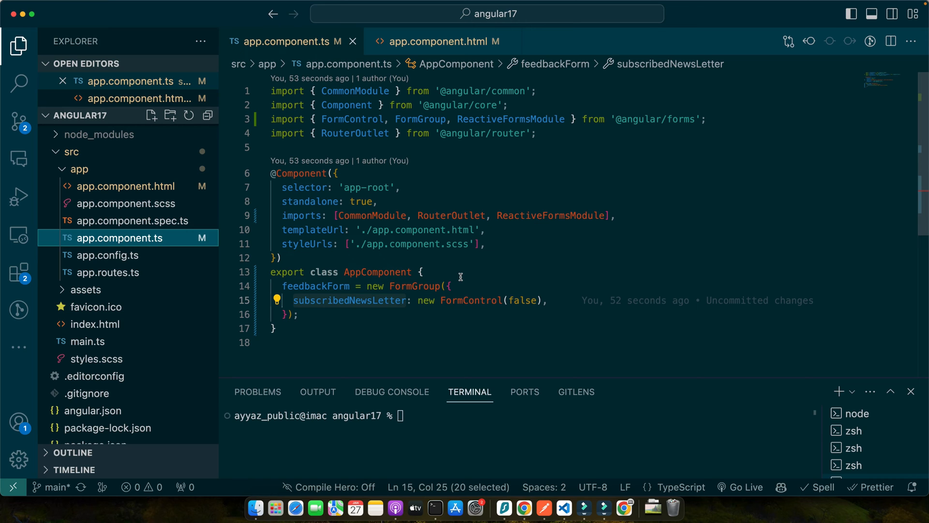
click(441, 42)
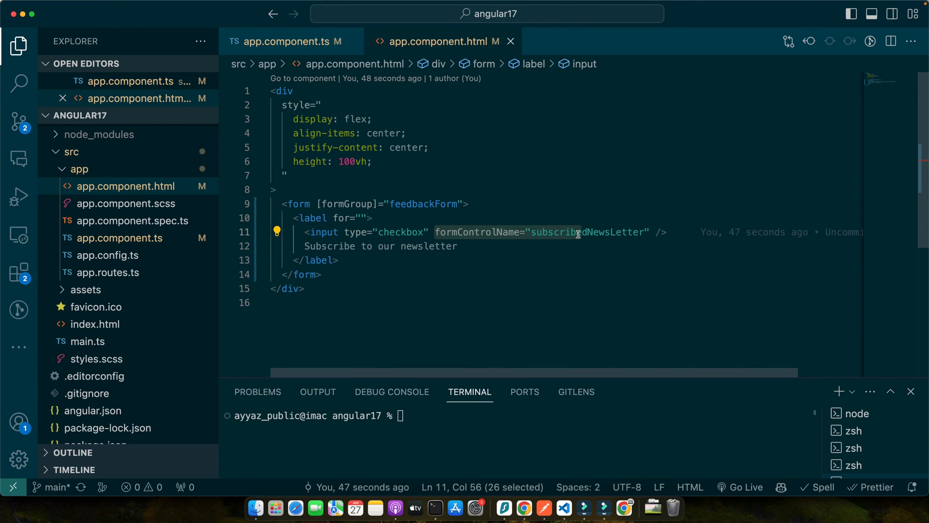
click(458, 246)
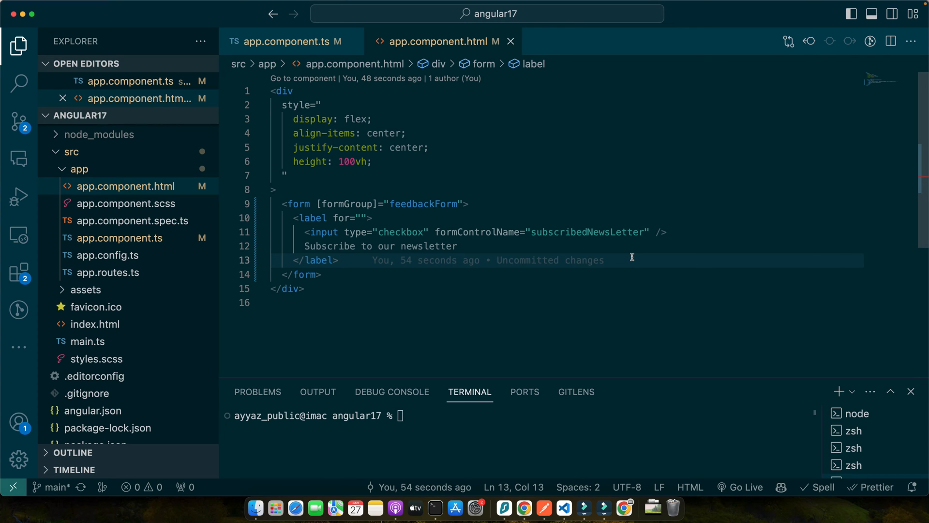
click(338, 260)
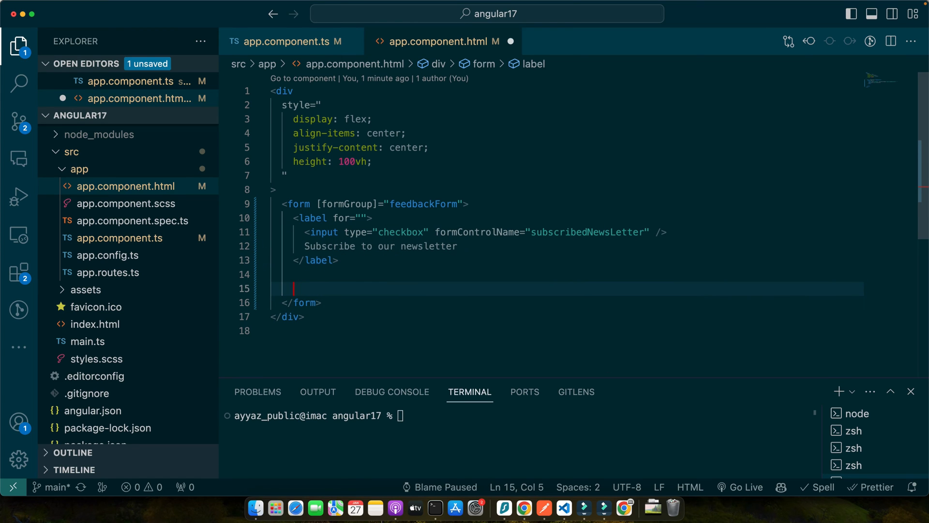
text(<div formGroupName="email">)
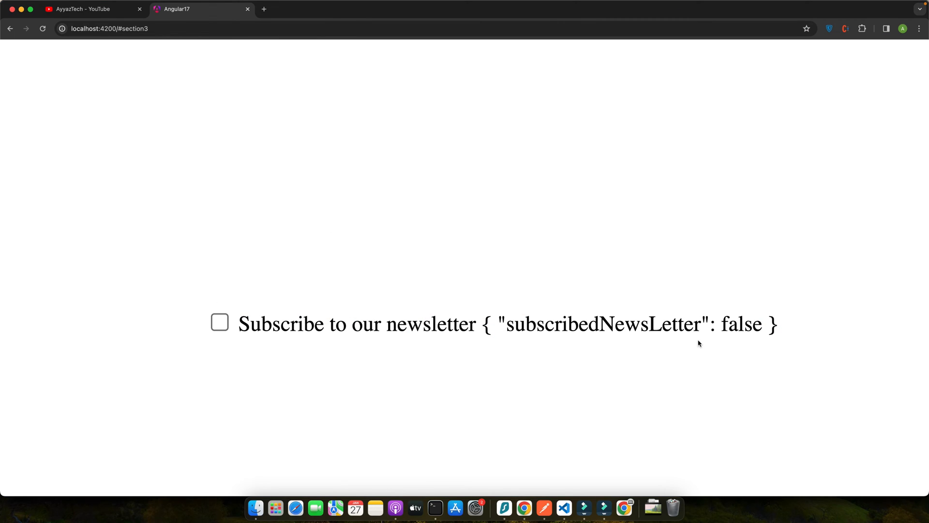
mouse_move(220, 322)
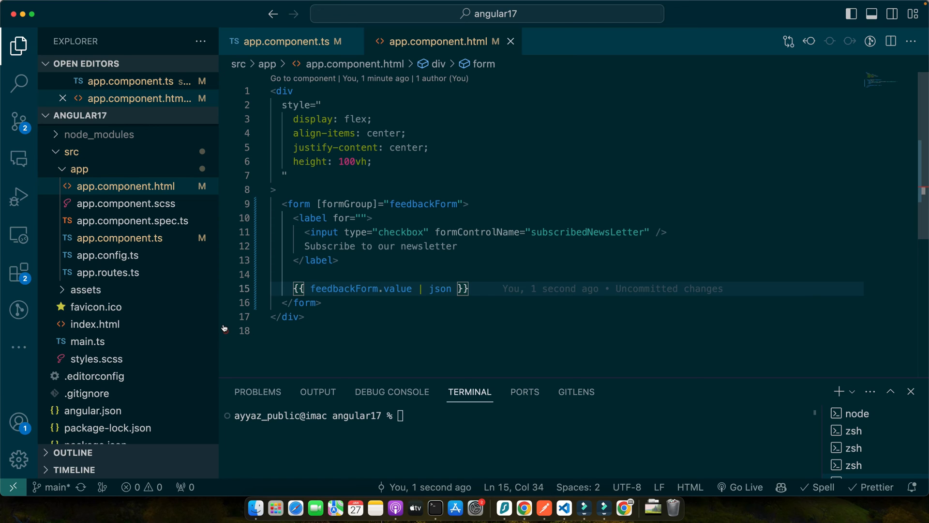
Add 'submittedValue: any;' and an onSubmit() that stores and logs this.feedbackForm.value
click(118, 238)
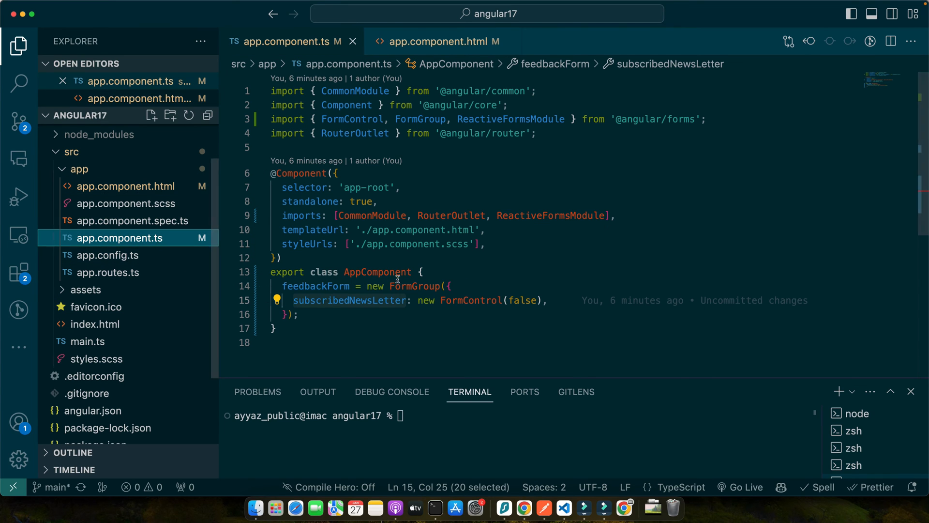
text(title = 'angular-standalone';)
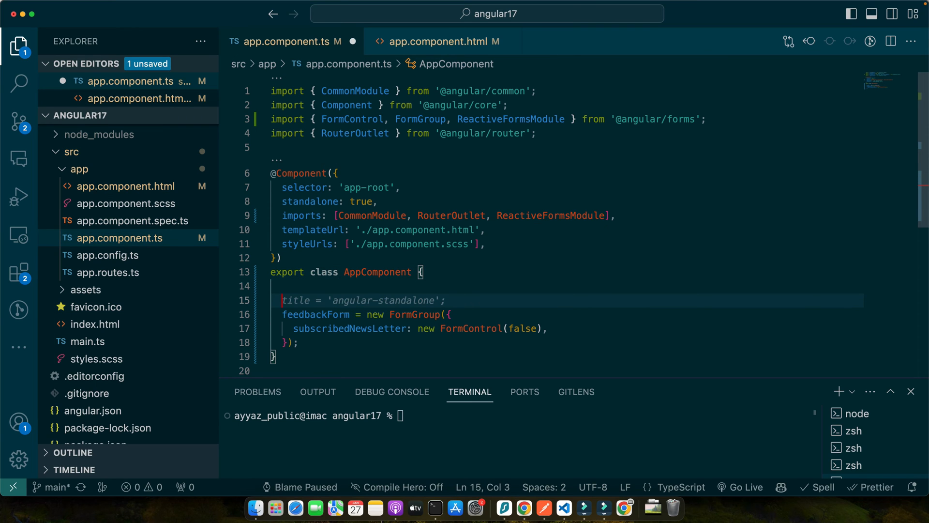
text(submittedValue:)
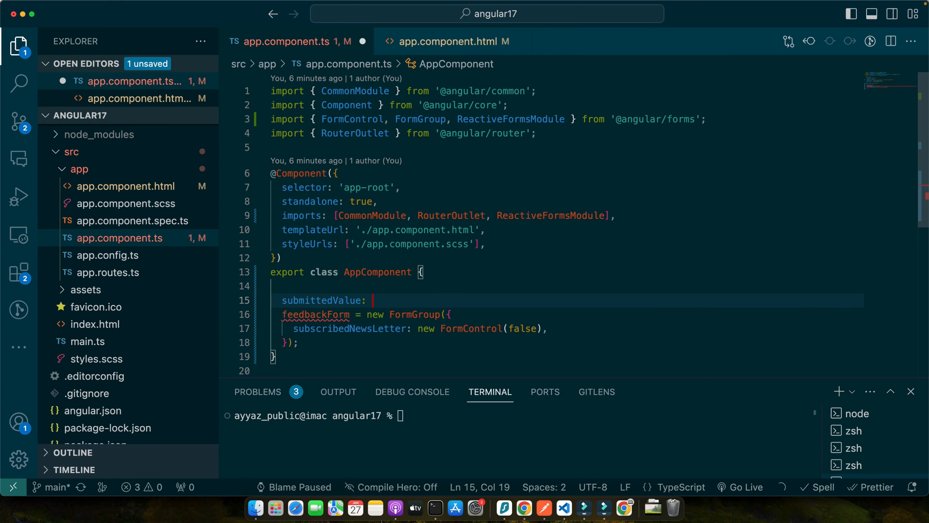
text(any;)
text(this.submittedValue)
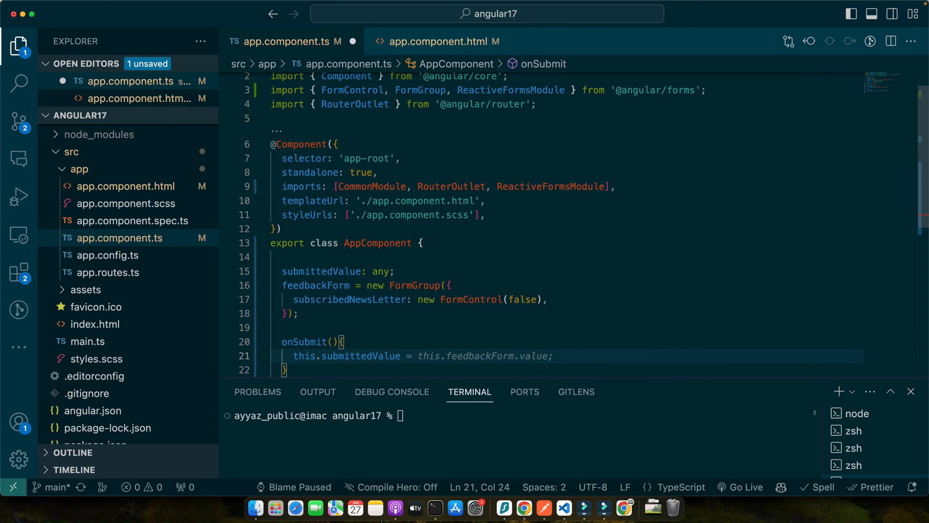
text(feedbackForm.value;)
text(console.log('Submitted Value: ', this.submittedValue);)
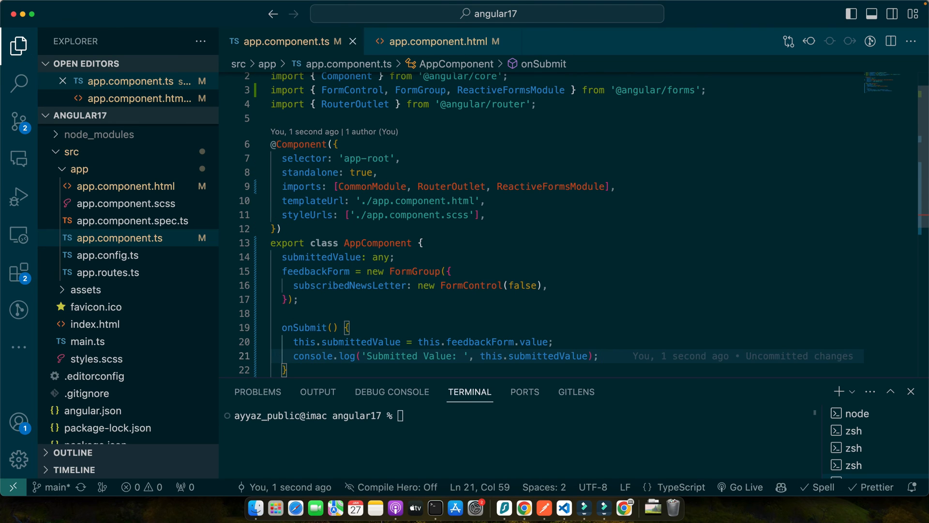
Add a div displaying 'Submitted value: {{ submittedValue | json }}' to the template
click(442, 41)
text(@if() {)
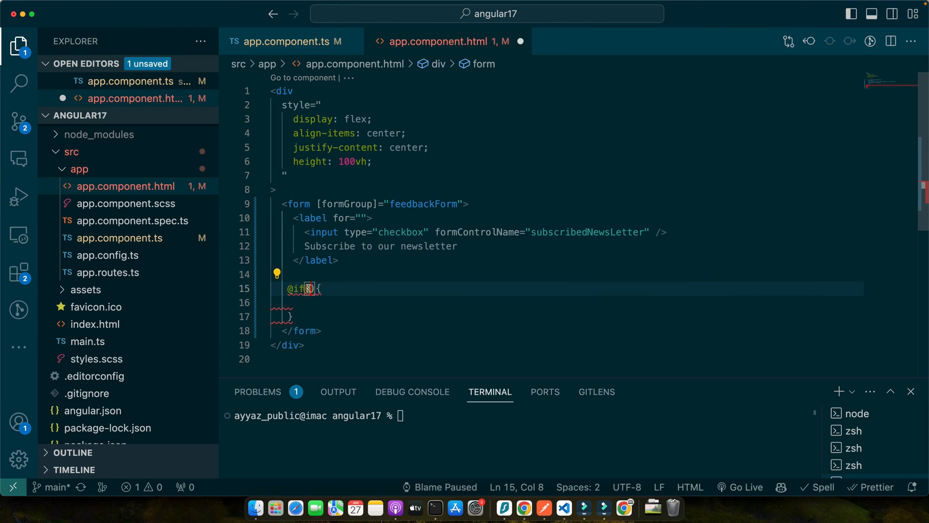
text(submittedValue)
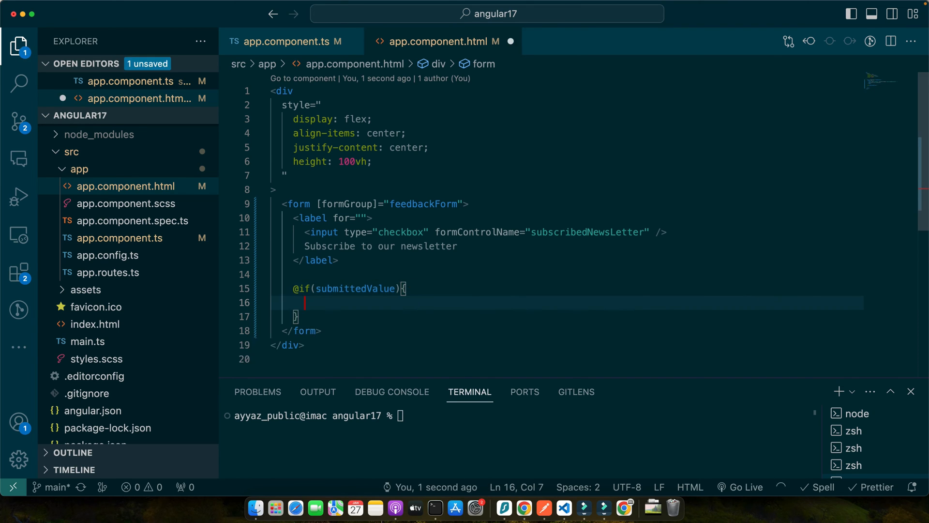
text(<div></div>)
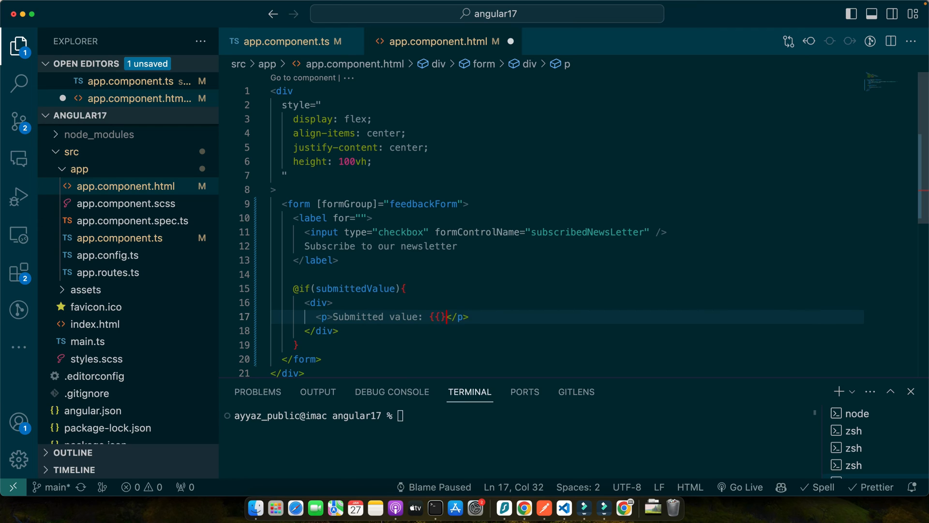
text(submittedValue)
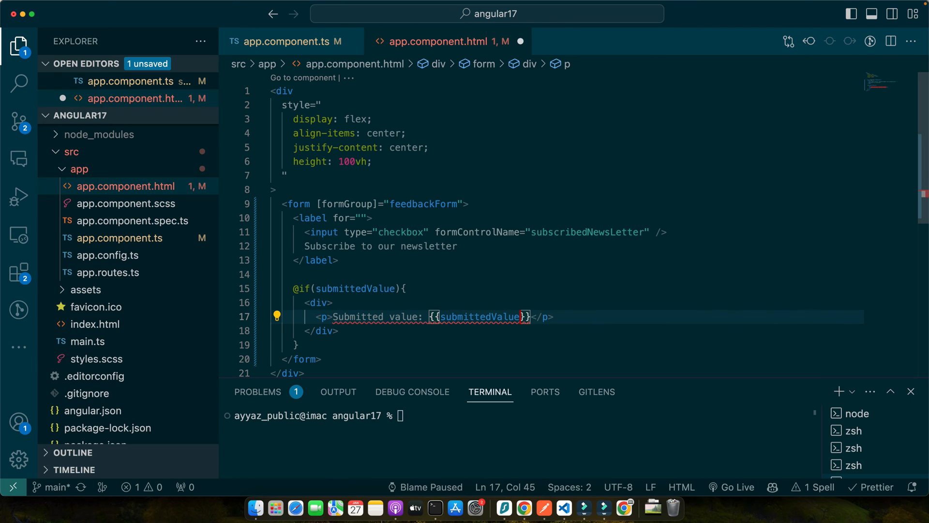
text(| json)
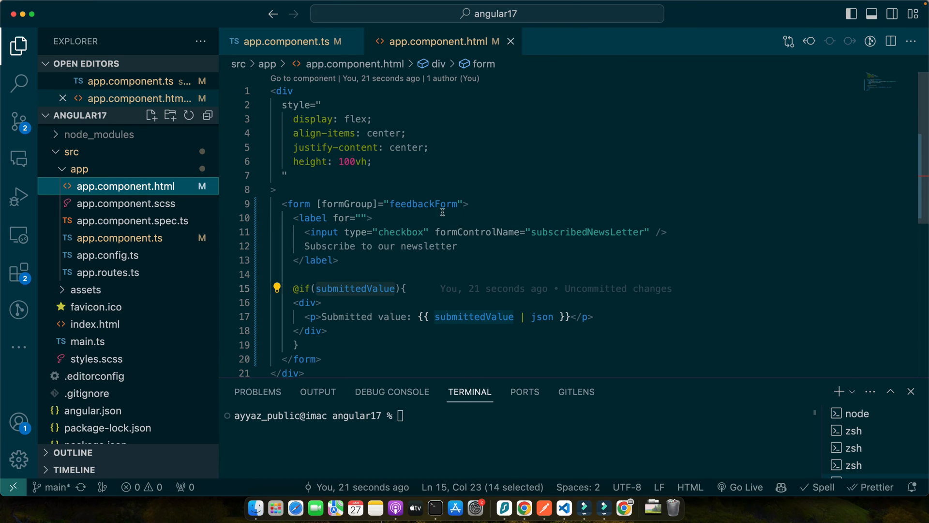
Add (submit)="onSubmit()" to the form tag
click(469, 205)
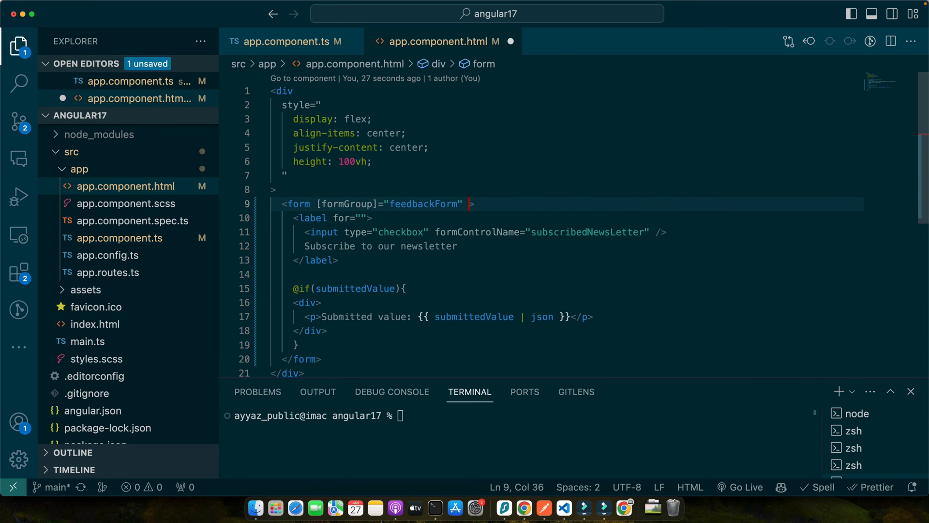
text((submit)="")
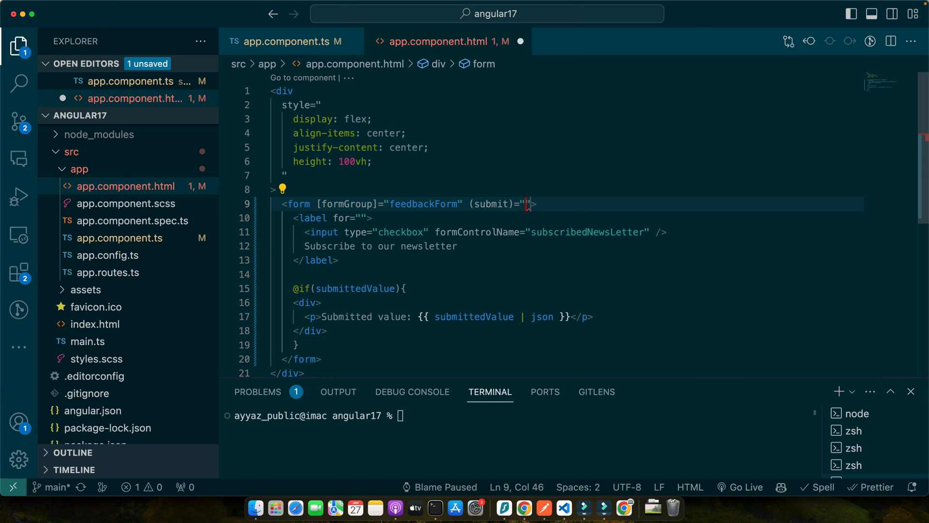
text(o)
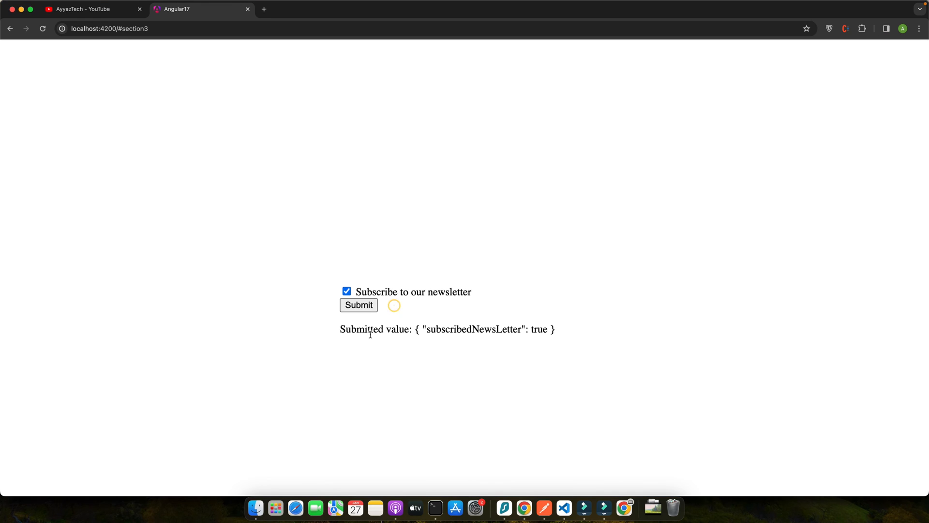
mouse_move(406, 341)
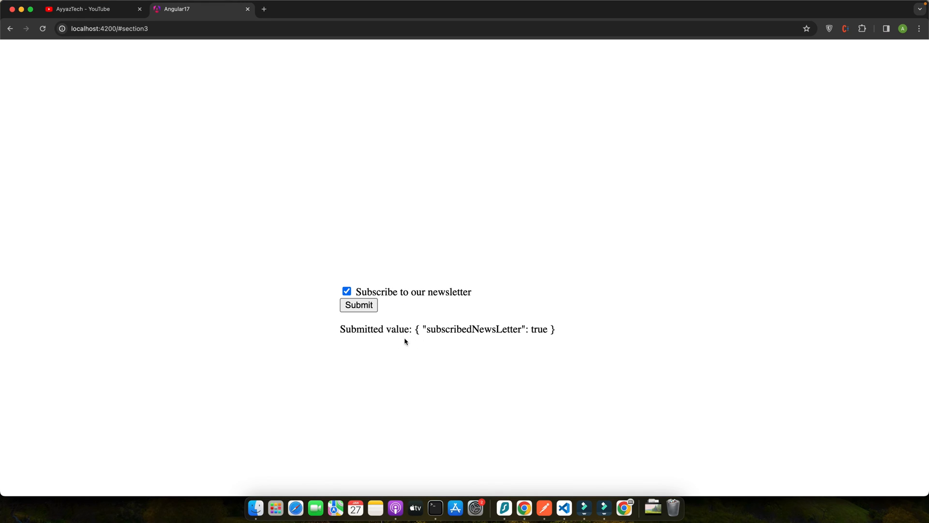
Uncheck the newsletter box and submit so the value shows subscribedNewsLetter: false
double_click(539, 329)
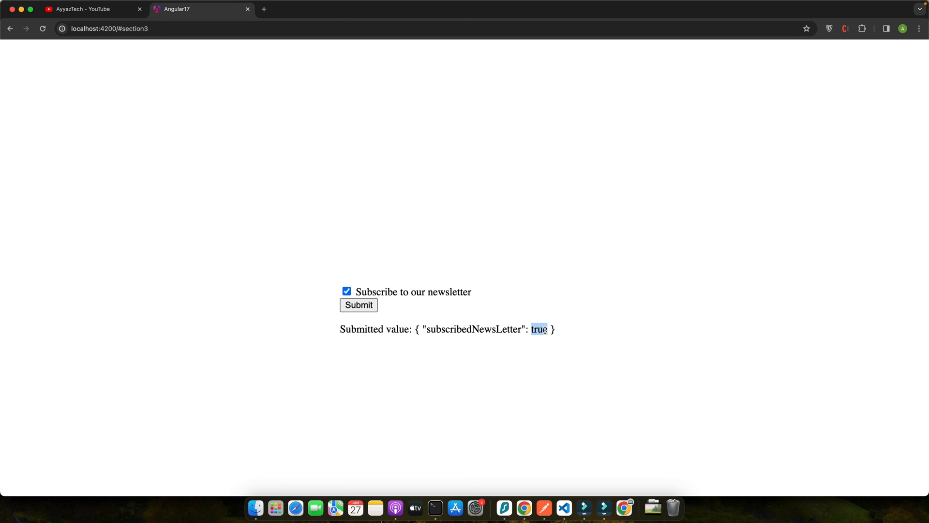
click(346, 291)
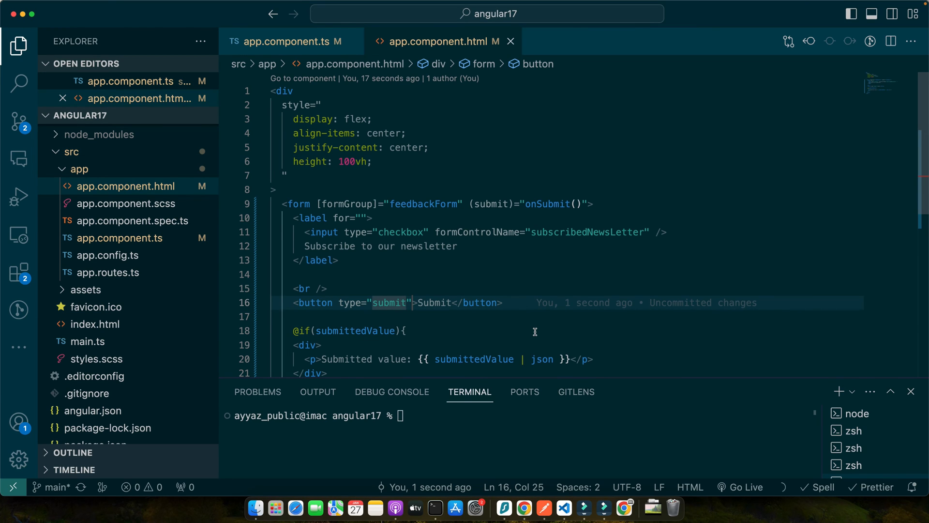
click(910, 391)
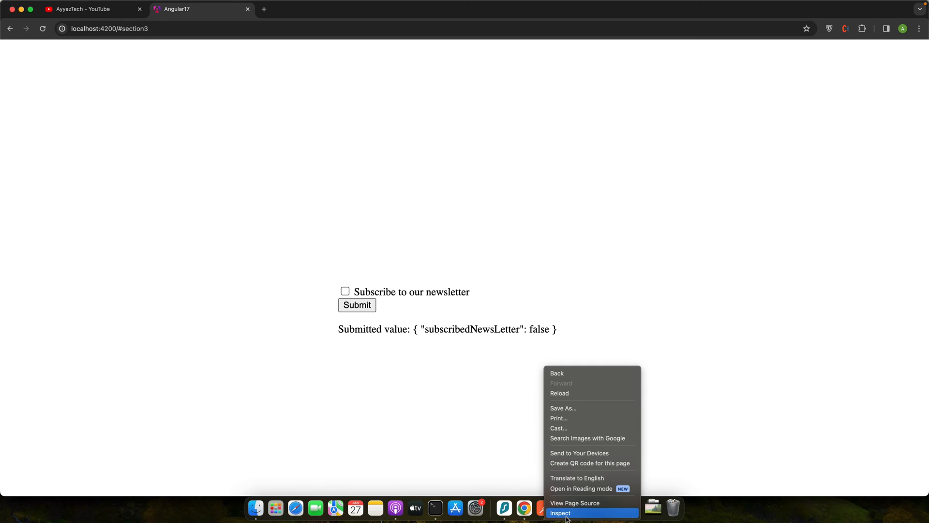
Inspect the form page to bring up Chrome DevTools
click(560, 513)
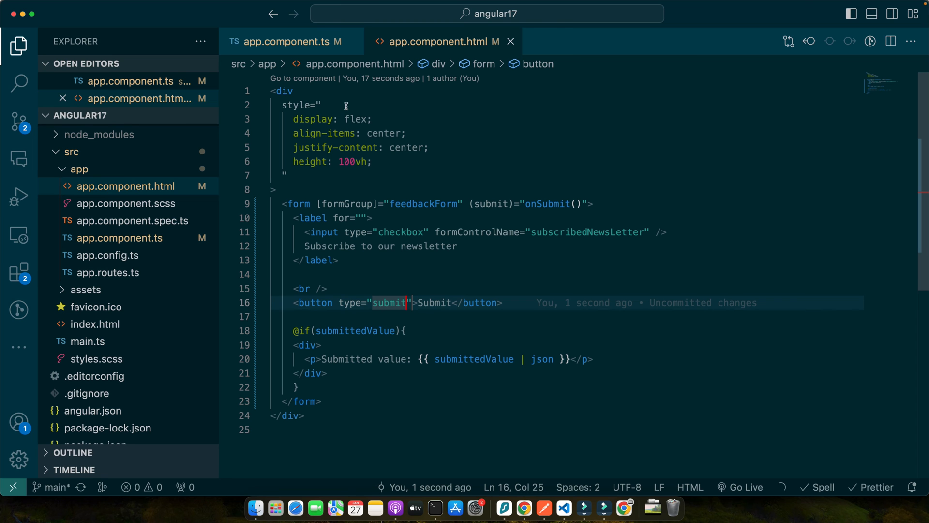
Declare function mustBeCheckedValidator(): ValidatorFn in app.component.ts
click(279, 42)
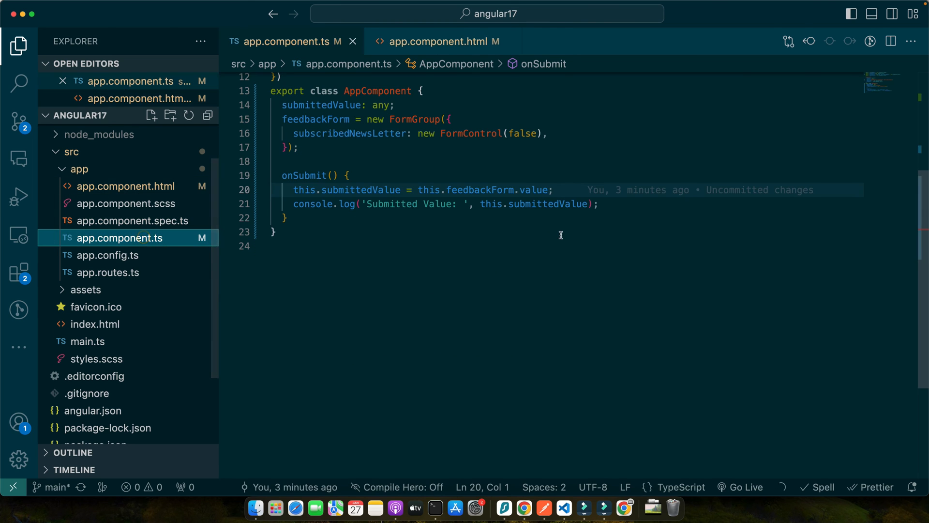
mouse_move(333, 231)
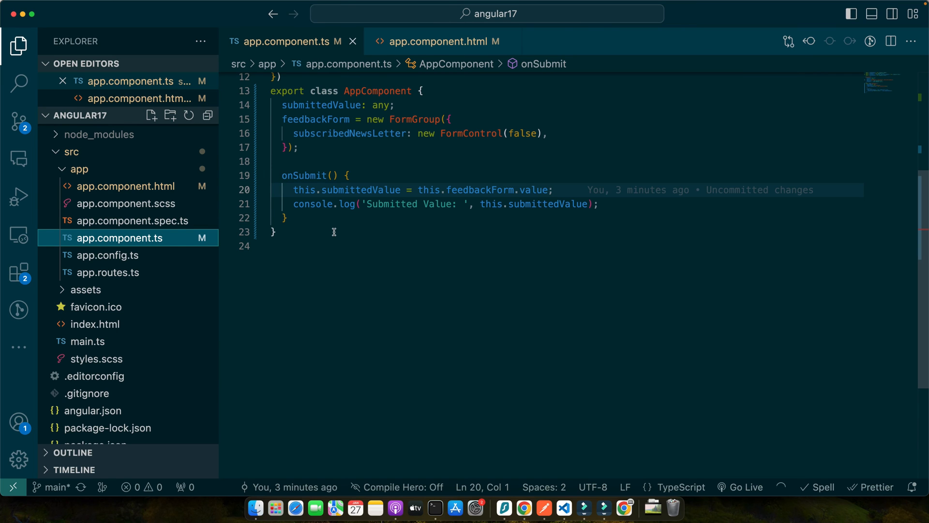
text(function)
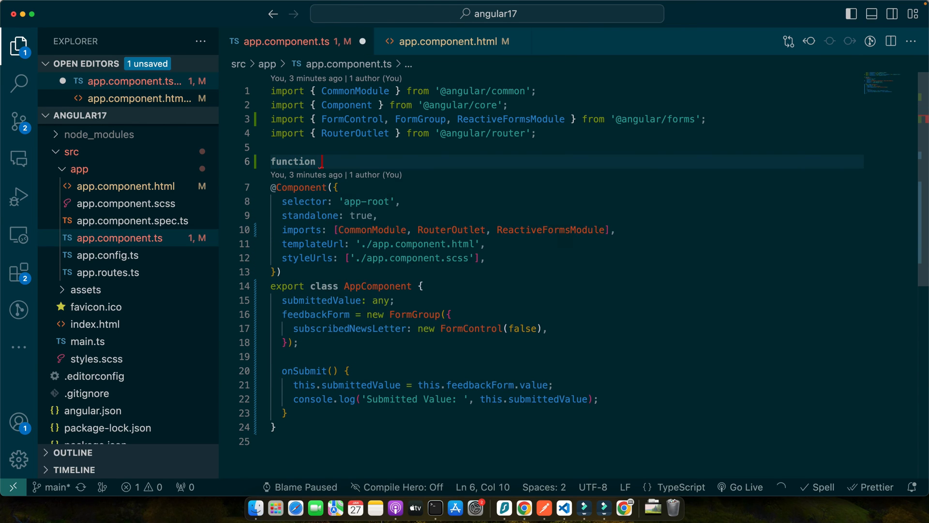
text(mustBeCheckedValidator(): Valid{)
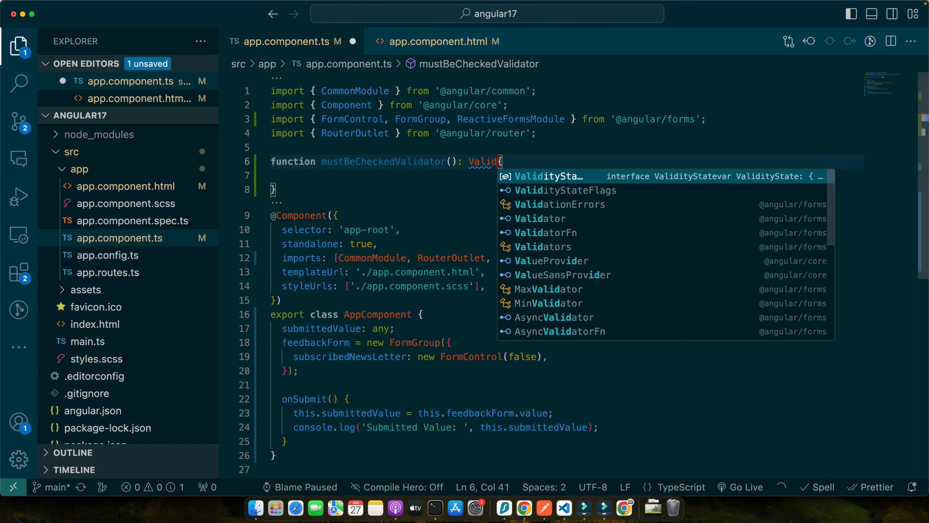
click(550, 232)
text(return (cont))
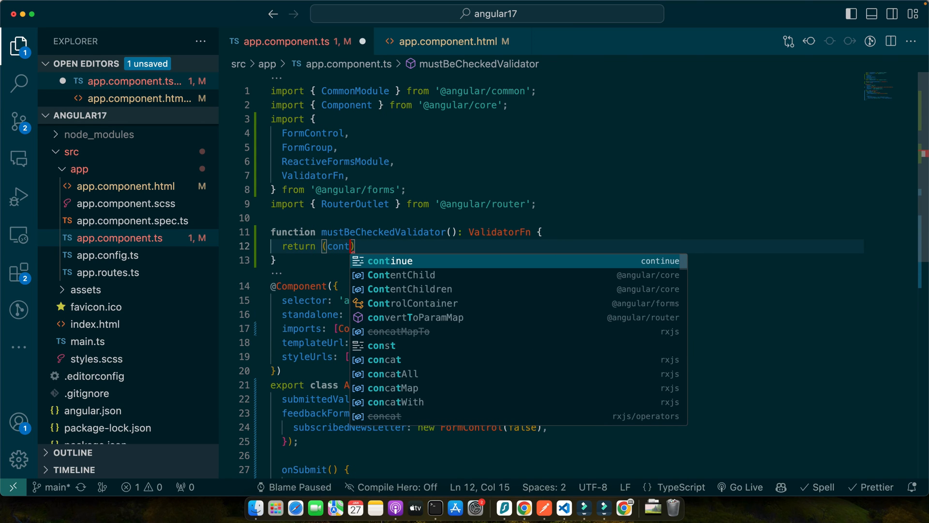
key(Backspace)
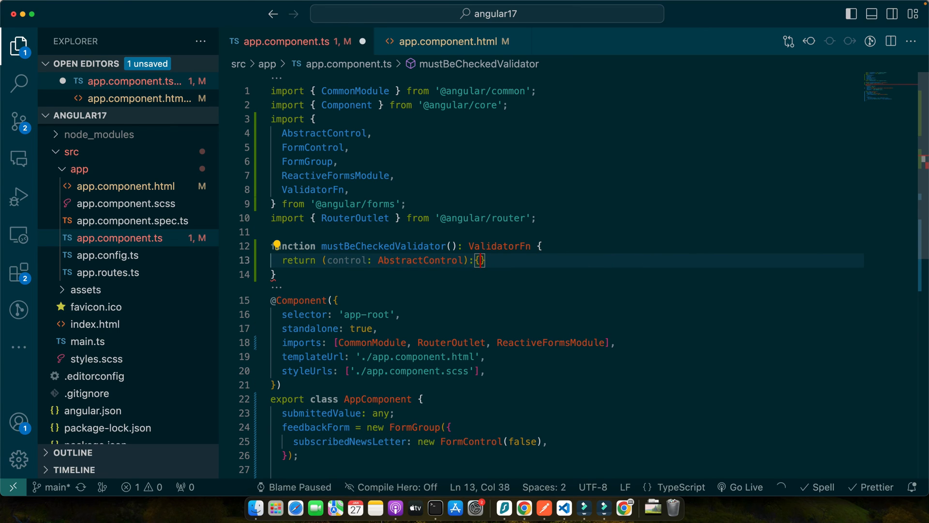
Return null when control.value is truthy, otherwise a notChecked error carrying {value: control.value}
text({[key: string]: any} | null => {)
text(return ɵɵtrustConstantResourceUrl.value)
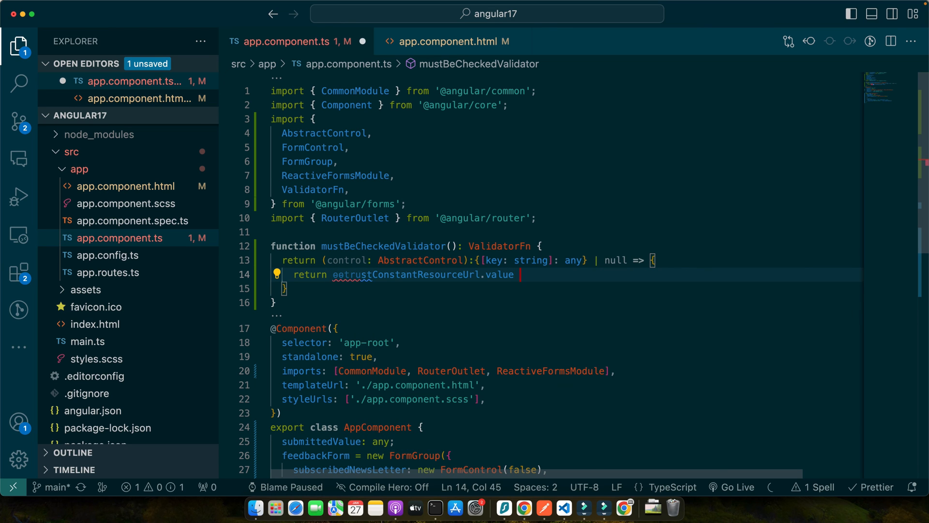
text(? null: {mustBeChecked: {value: control.value}};)
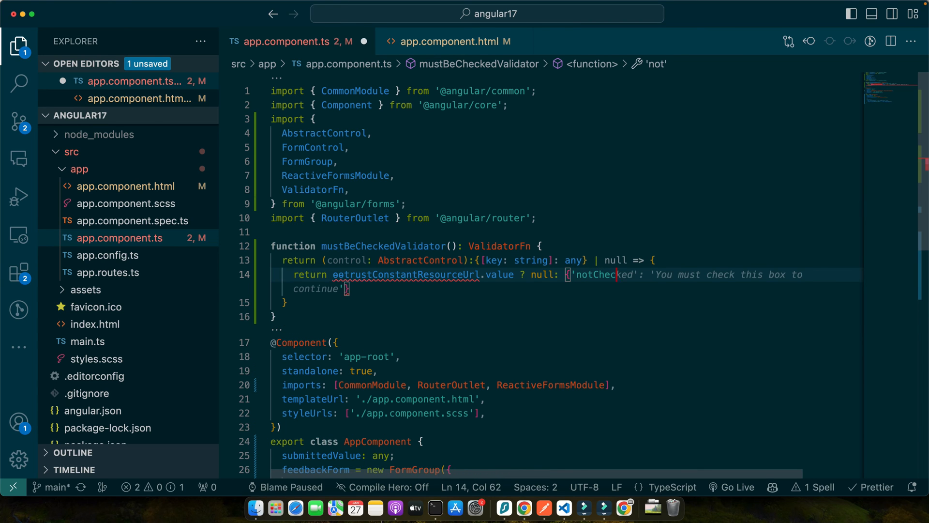
text({value: control.value})
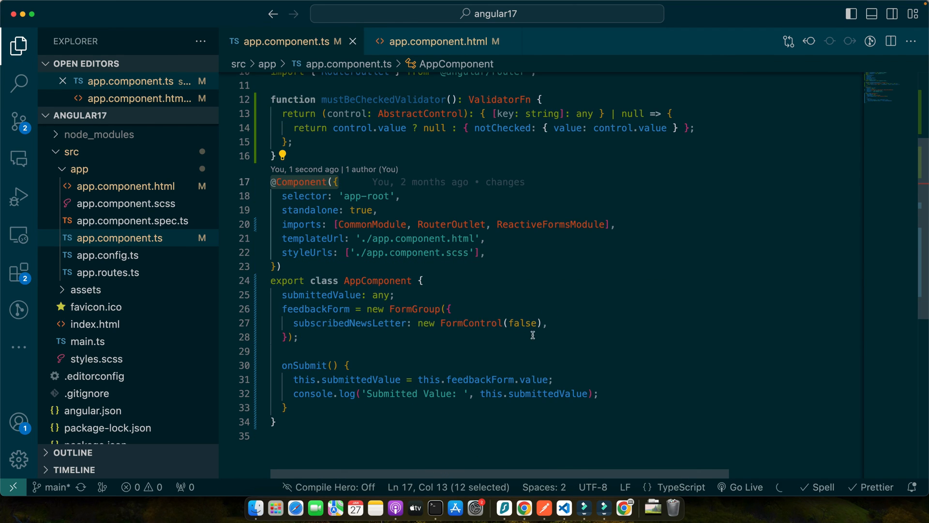
Pass mustBeCheckedValidator() to the newsletter FormControl after its false default
click(524, 323)
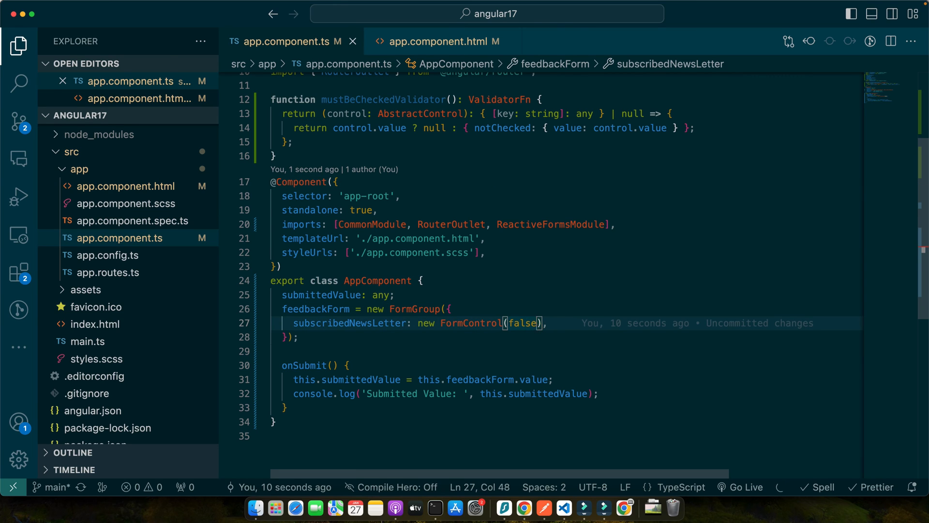
text(, mustBeCheckedValidator())
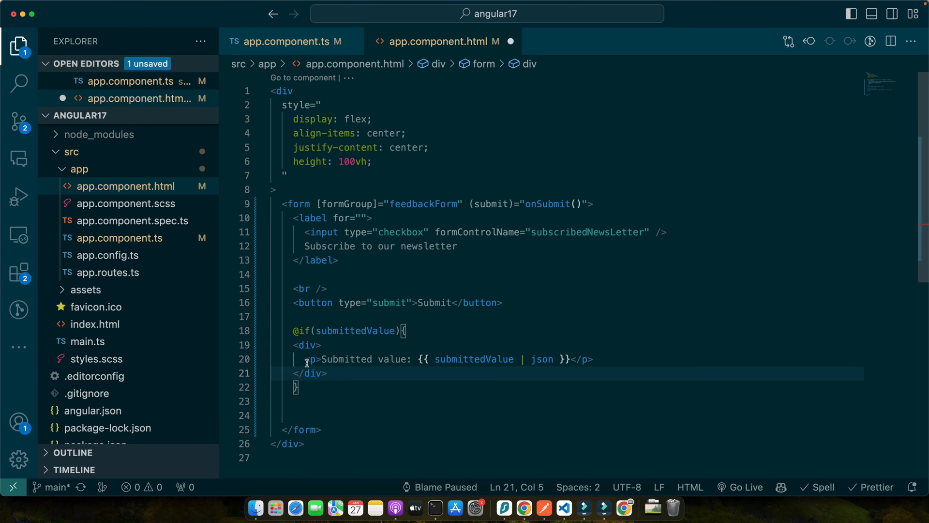
Bind the Submit button's [disabled] to feedbackForm.valid in the template
click(332, 302)
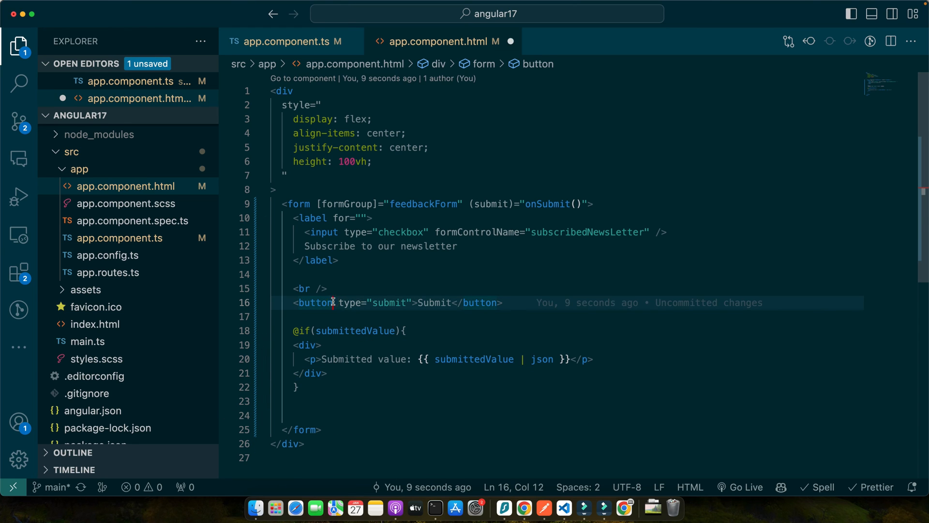
text([disabled]="feedbackForm)
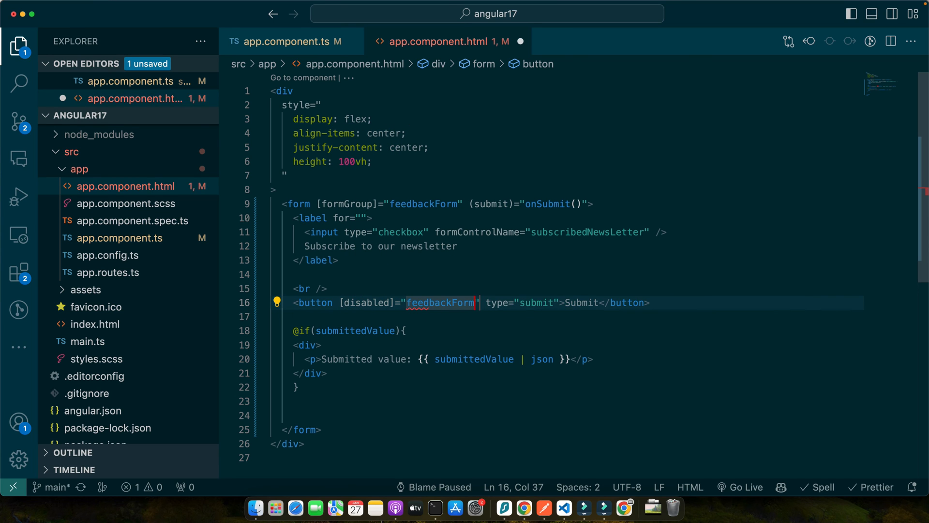
text(.valid)
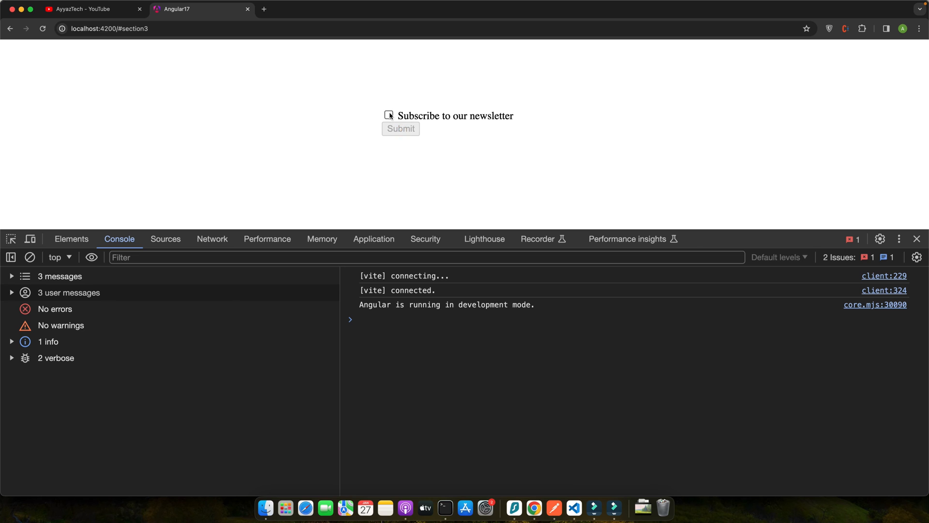
Tick the newsletter checkbox and confirm Submit becomes enabled
click(389, 114)
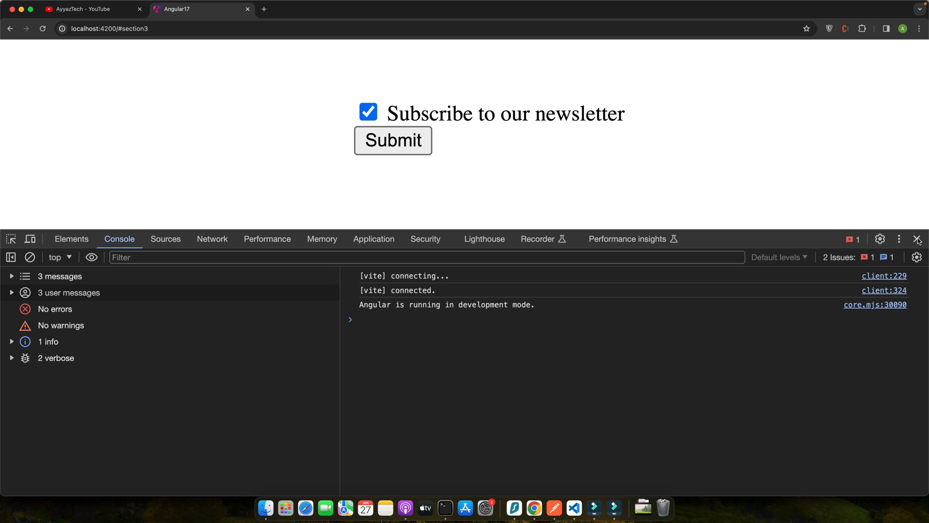
click(917, 239)
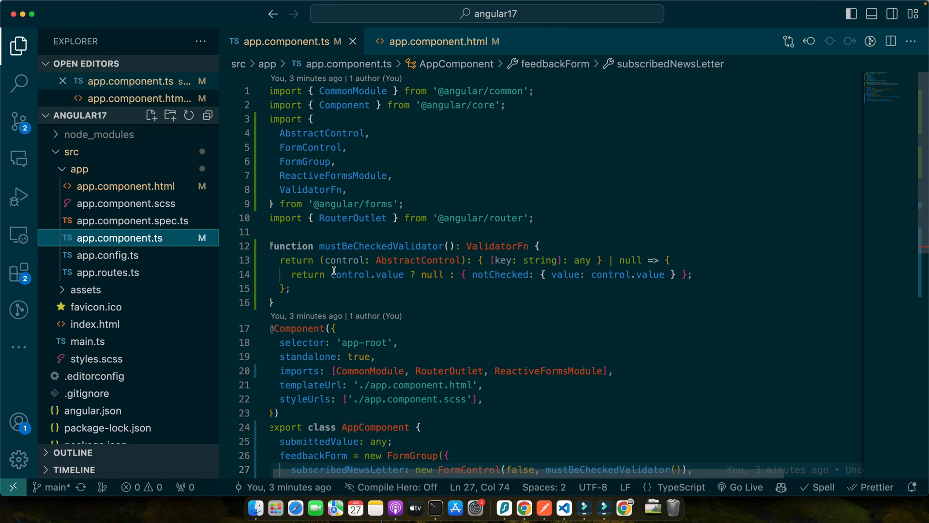
Replace mustBeCheckedValidator with an array and begin a Validators. entry on the newsletter control
click(332, 328)
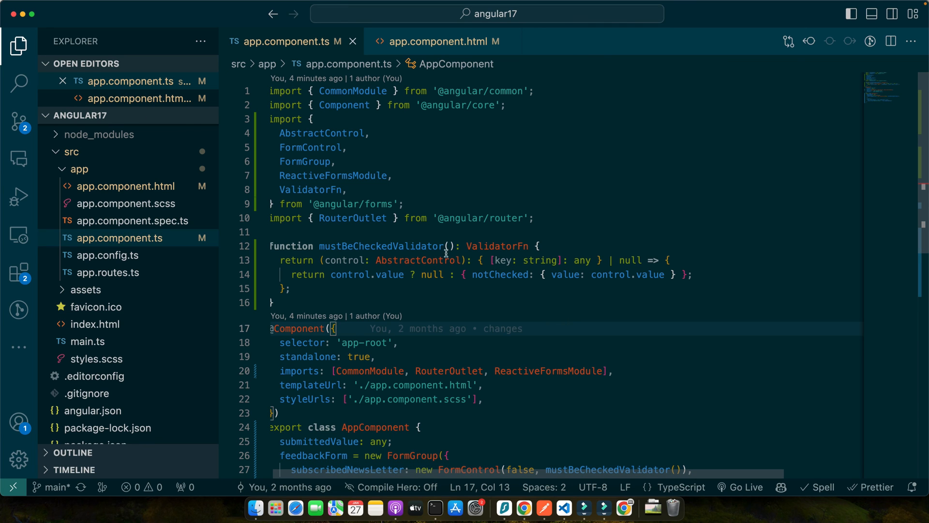
click(332, 176)
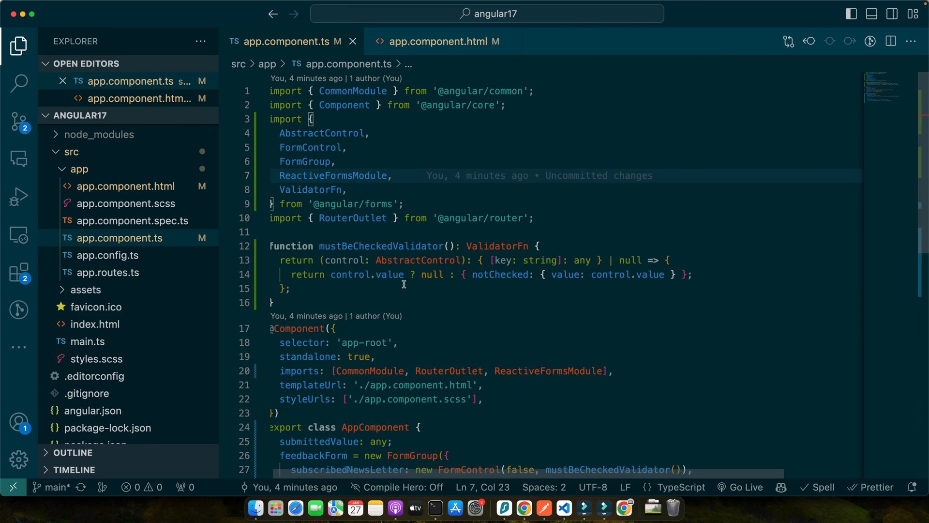
mouse_move(417, 313)
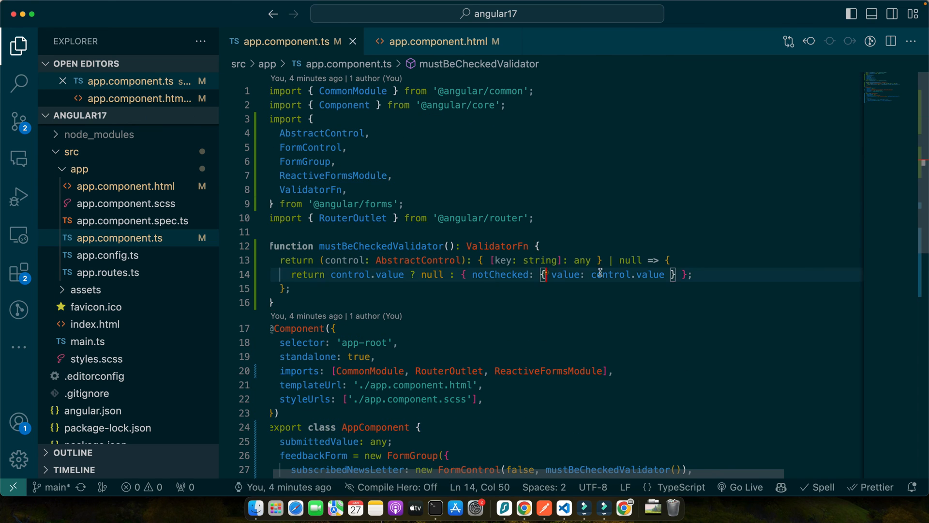
click(279, 303)
text([)
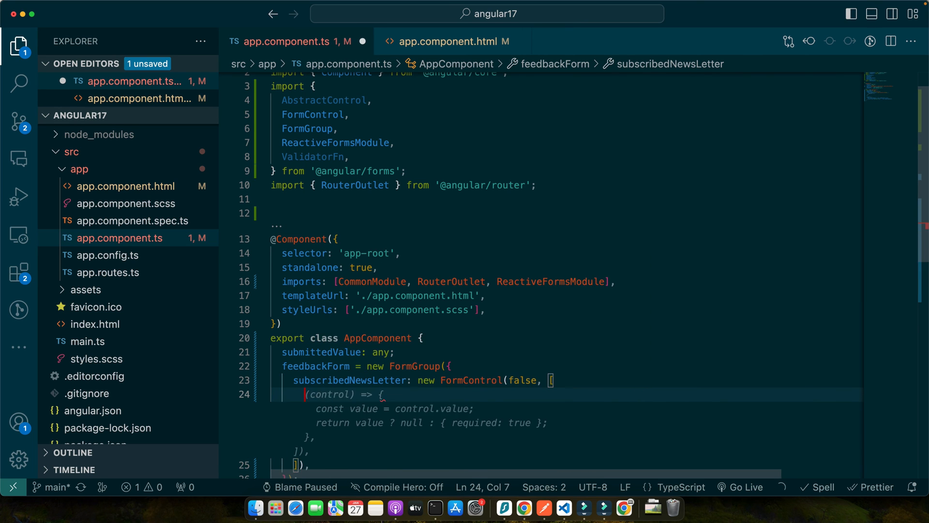
text(Validators.)
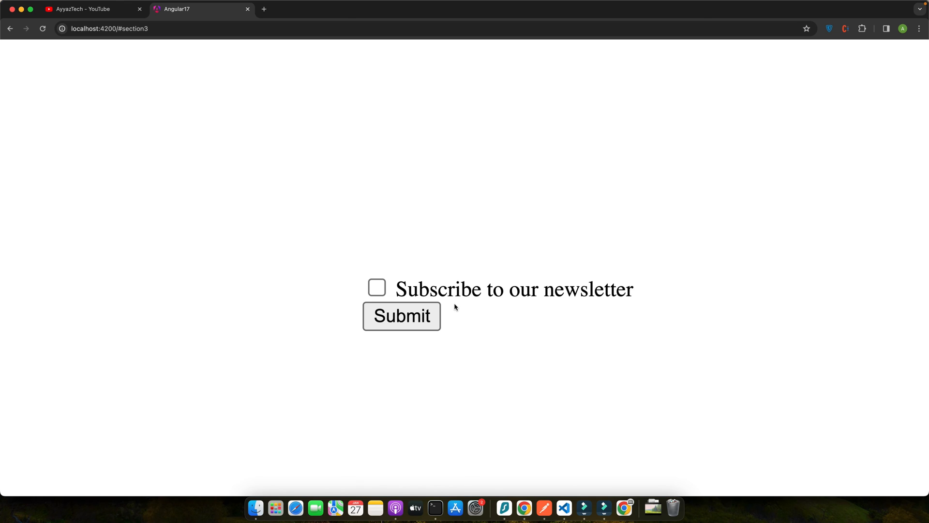
Reload the app with Submit disabled, then tick the newsletter box to enable it
click(583, 513)
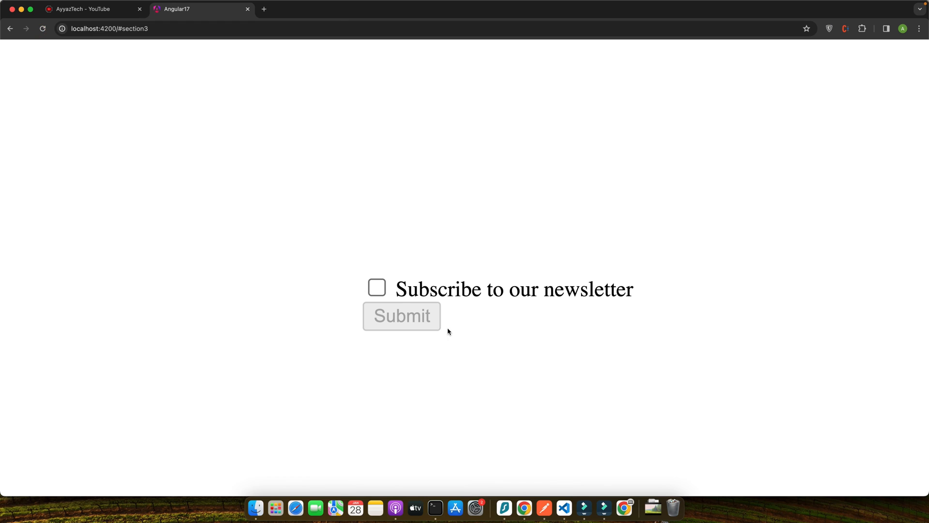
click(377, 288)
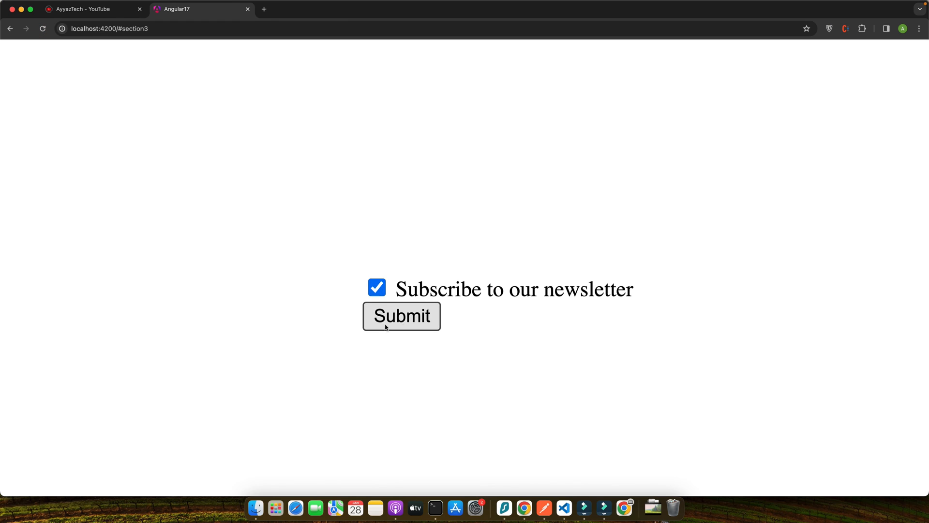
mouse_move(299, 342)
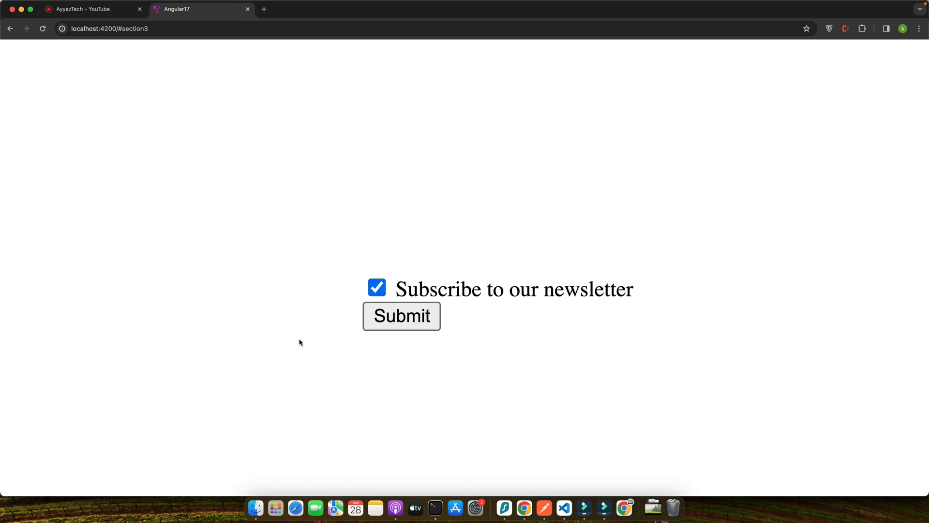